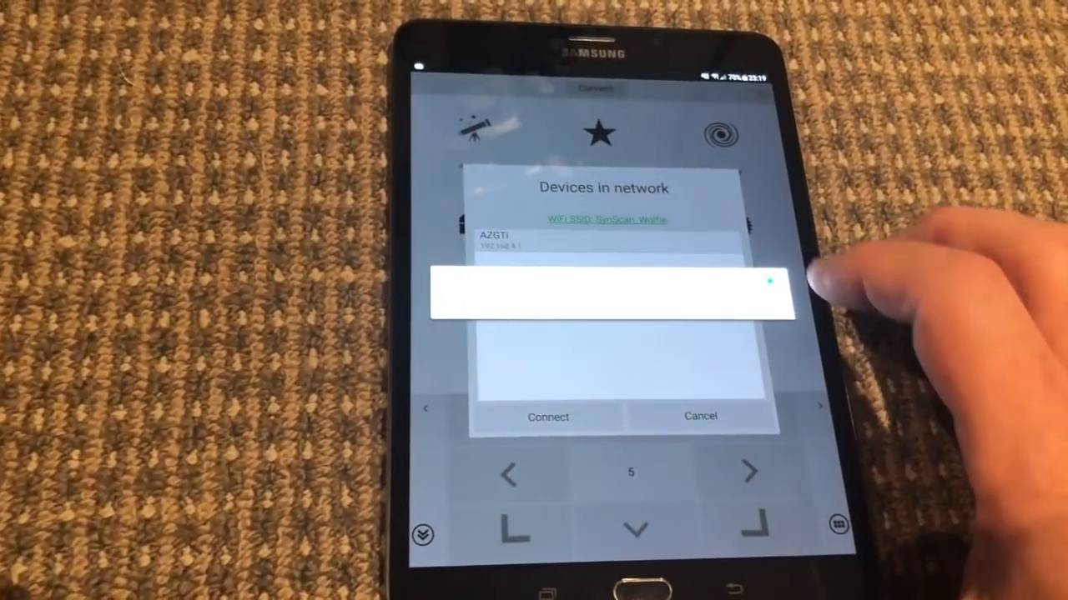
- Connect SynScan Pro to the AZGTI mount from the devices in network list
click(547, 416)
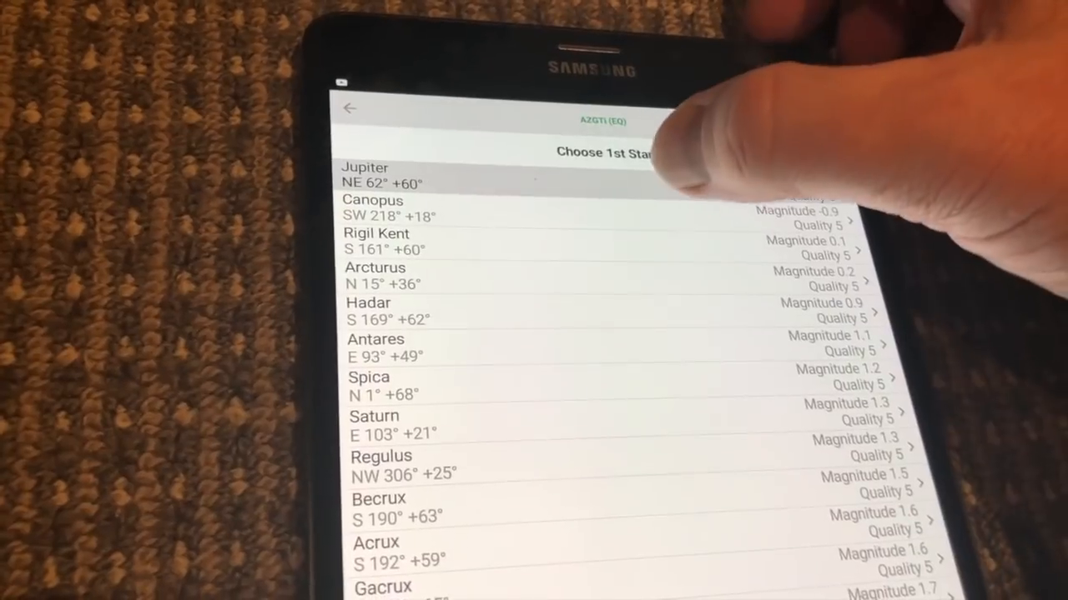
- Choose Jupiter as the first star and begin the one-star alignment
click(364, 175)
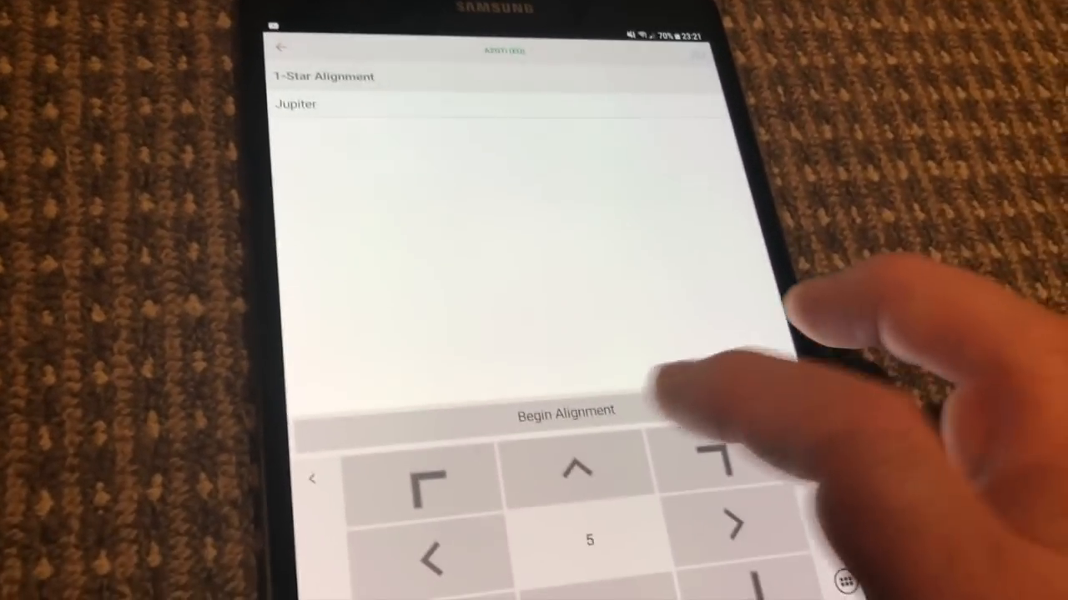
click(565, 410)
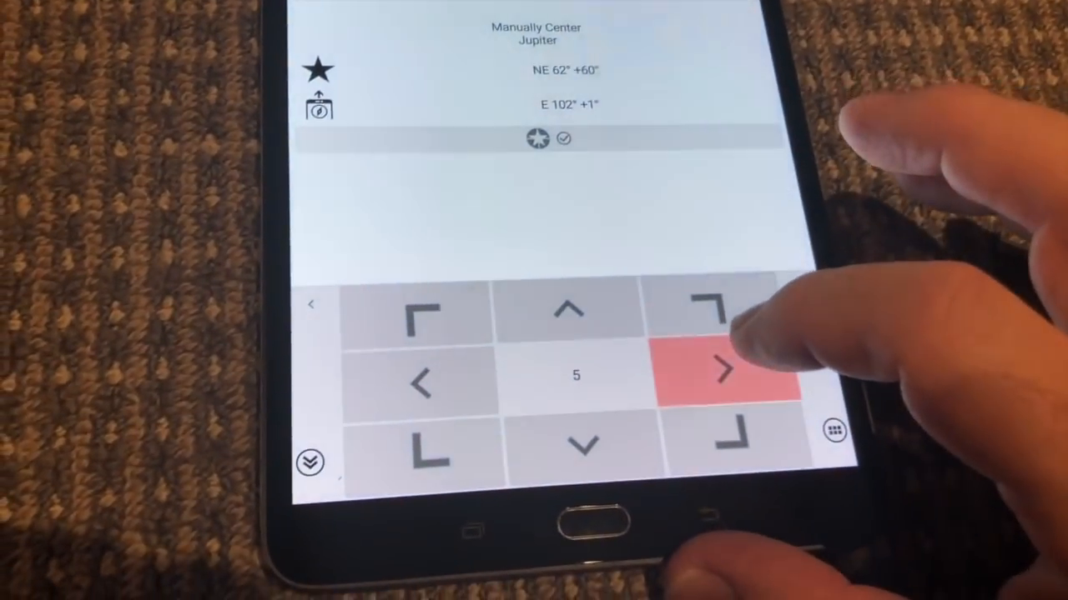
- Centre Jupiter with the arrow pad, then browse the planet list, picking Mars
click(719, 373)
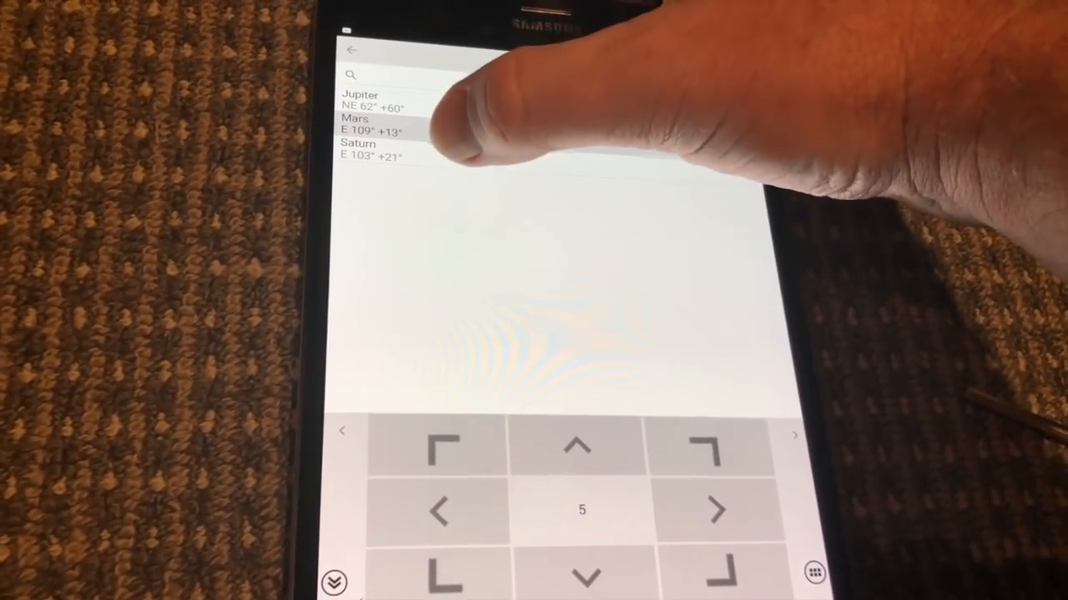
click(370, 150)
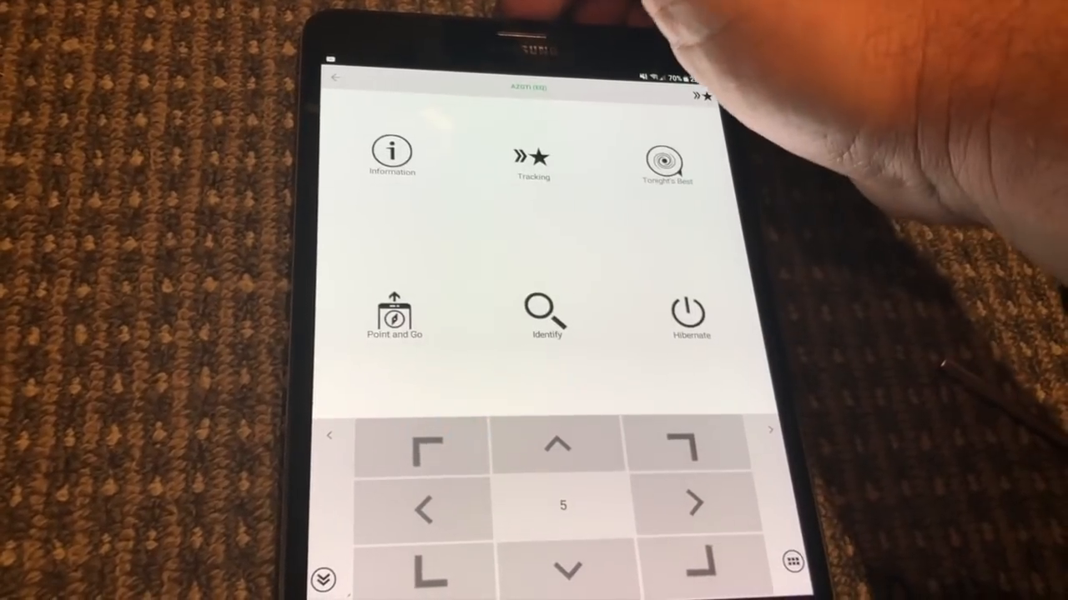
click(391, 154)
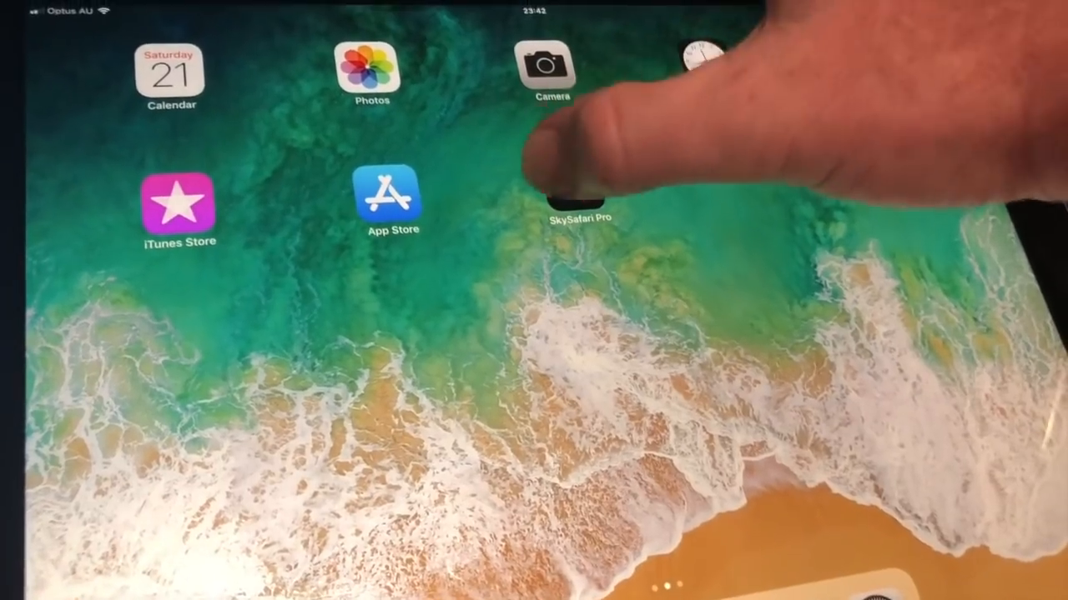
- Launch SkySafari Pro from its home screen icon
click(580, 196)
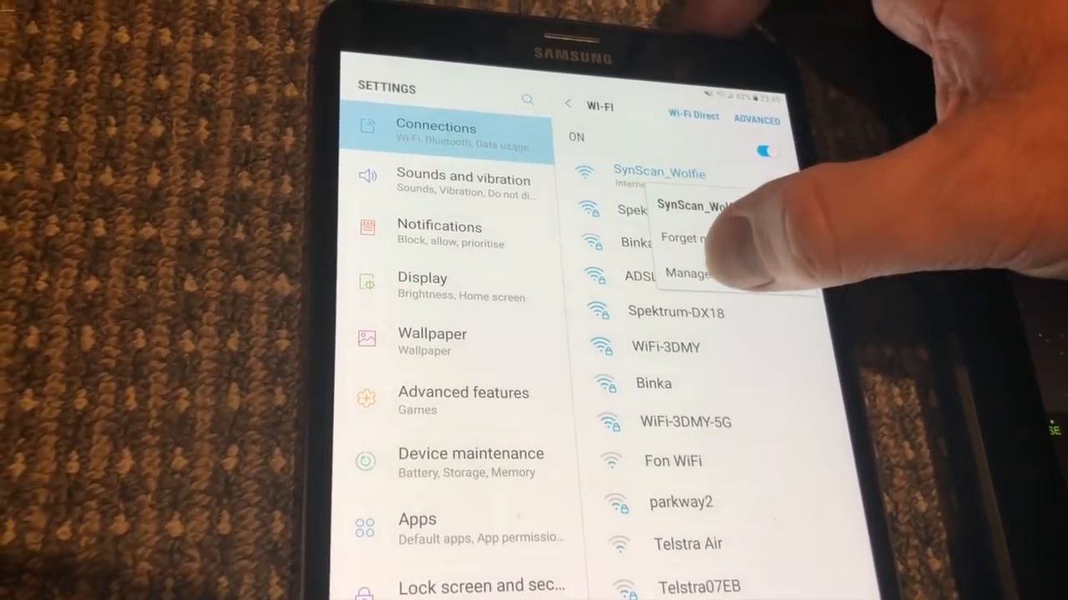
- Review SynScan_Wolfie's network settings with auto reconnect on, then dismiss the dialog
click(688, 273)
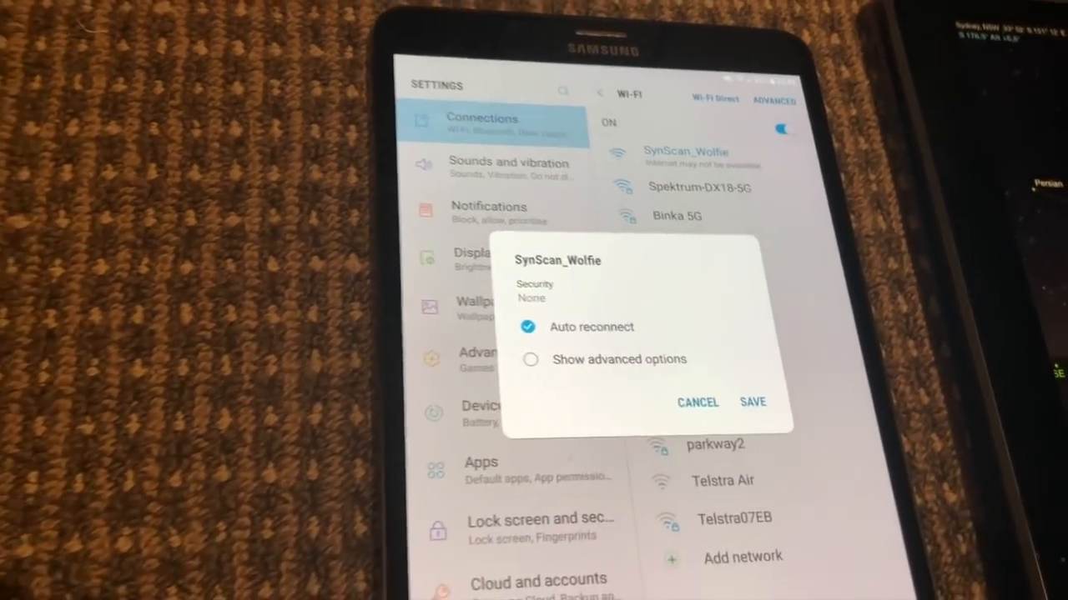
click(530, 360)
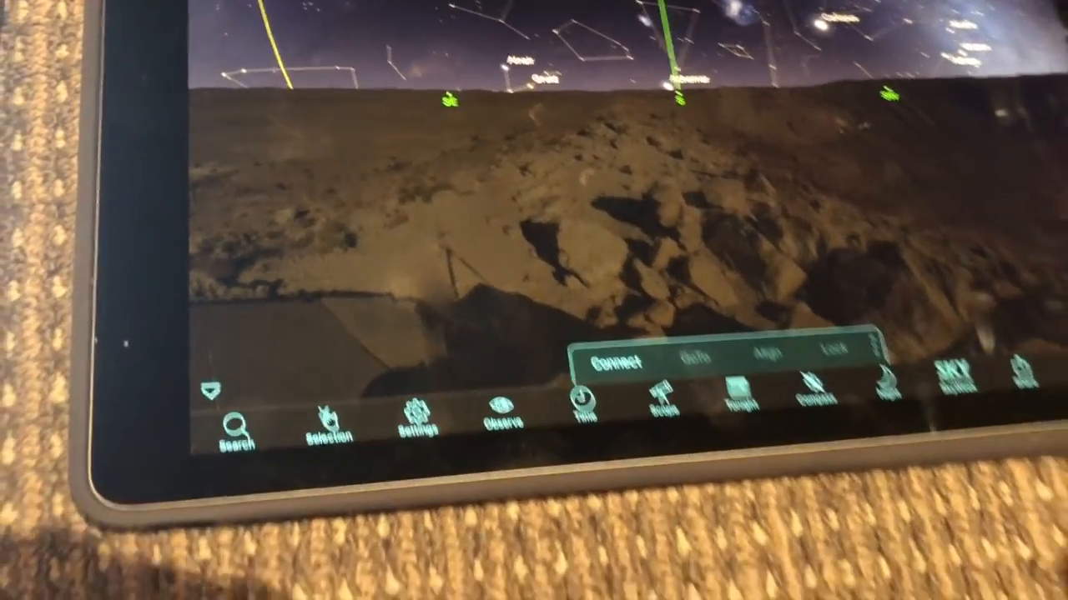
click(420, 421)
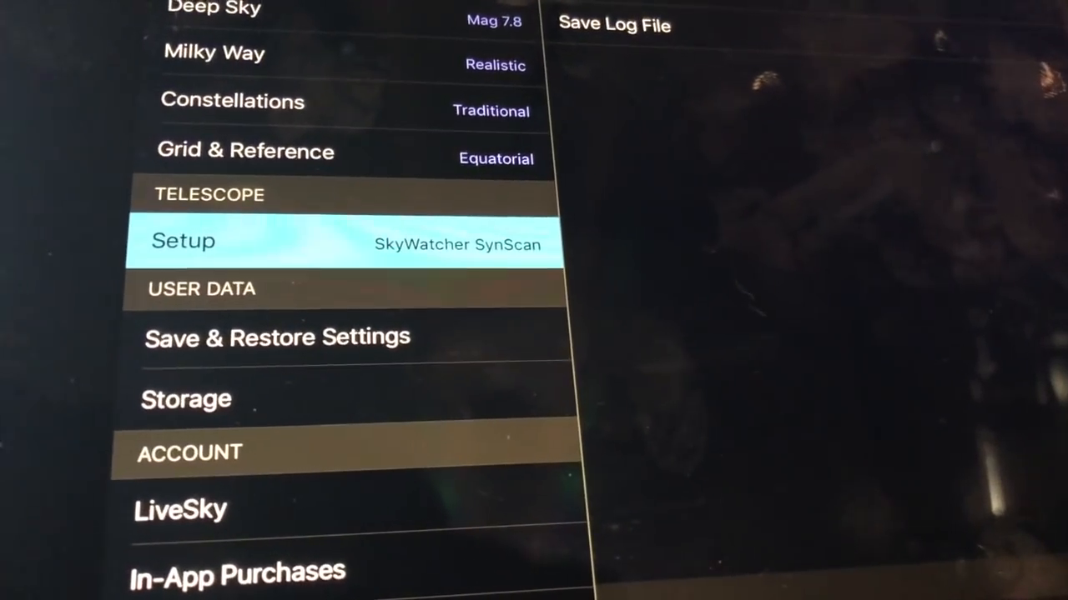
click(183, 241)
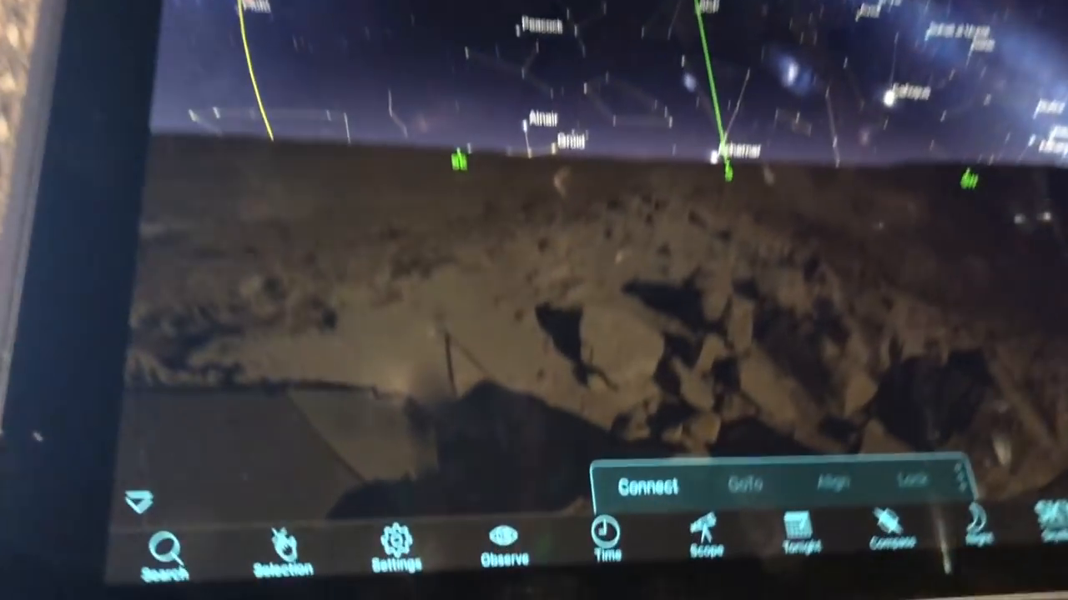
click(650, 485)
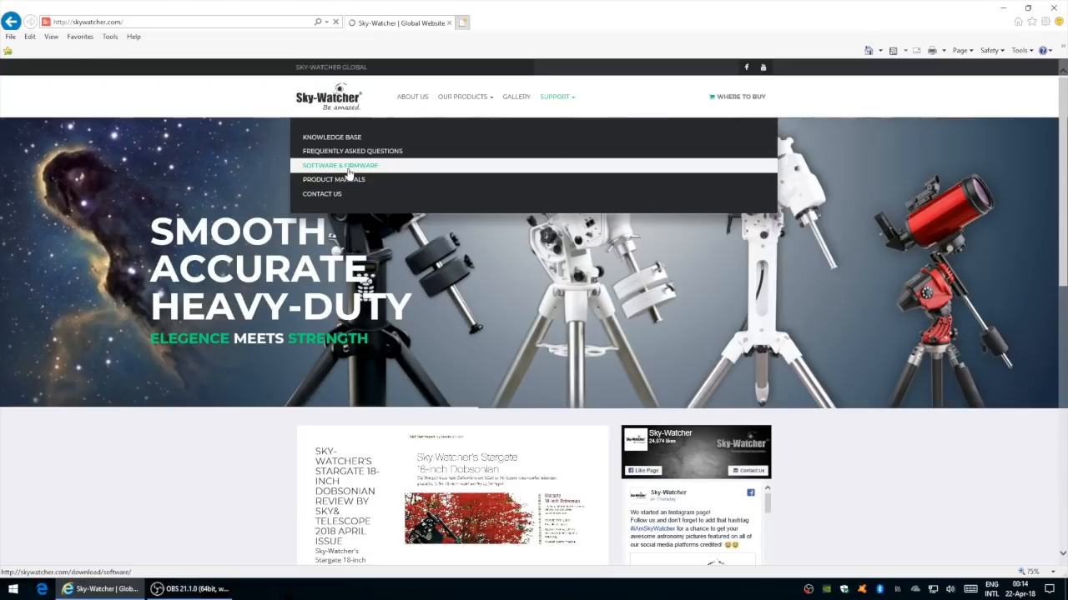
- Browse Software & Firmware to Motor Controllers and scroll to the AZGTi firmware entries
click(340, 165)
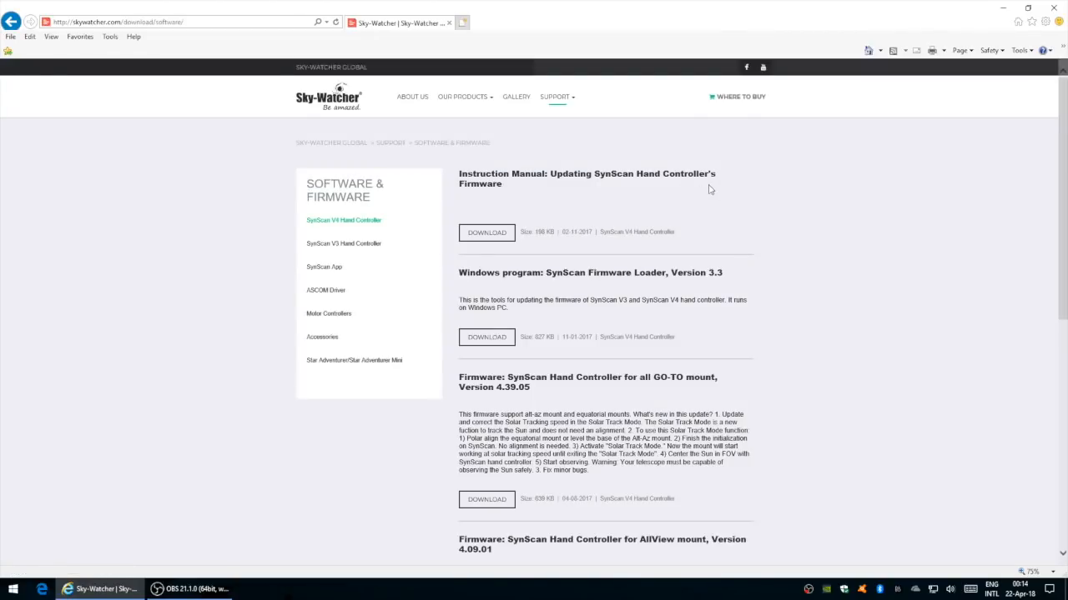
mouse_move(334, 328)
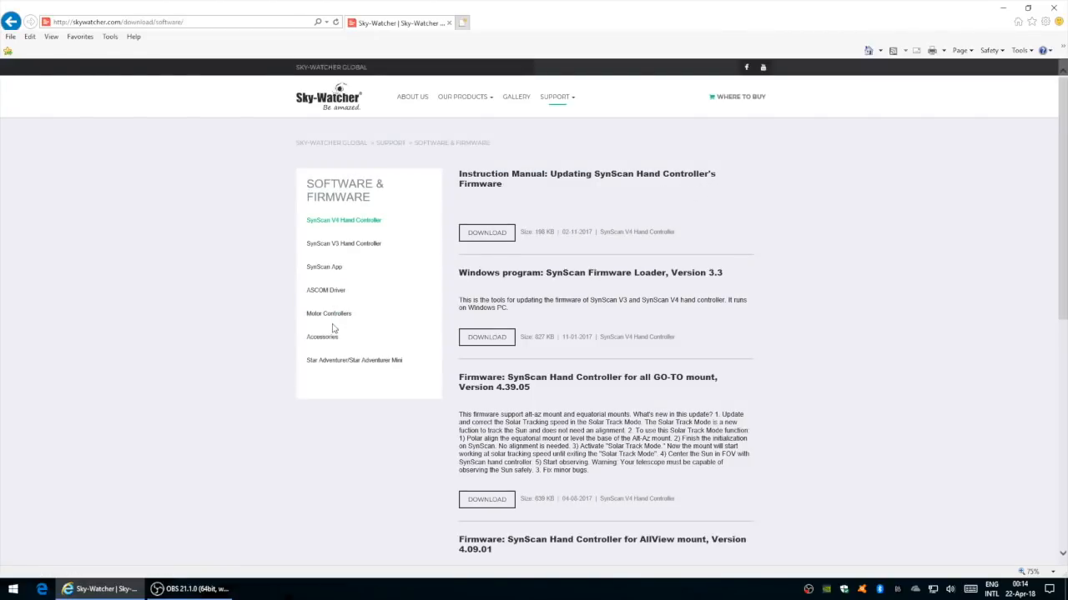
mouse_move(329, 313)
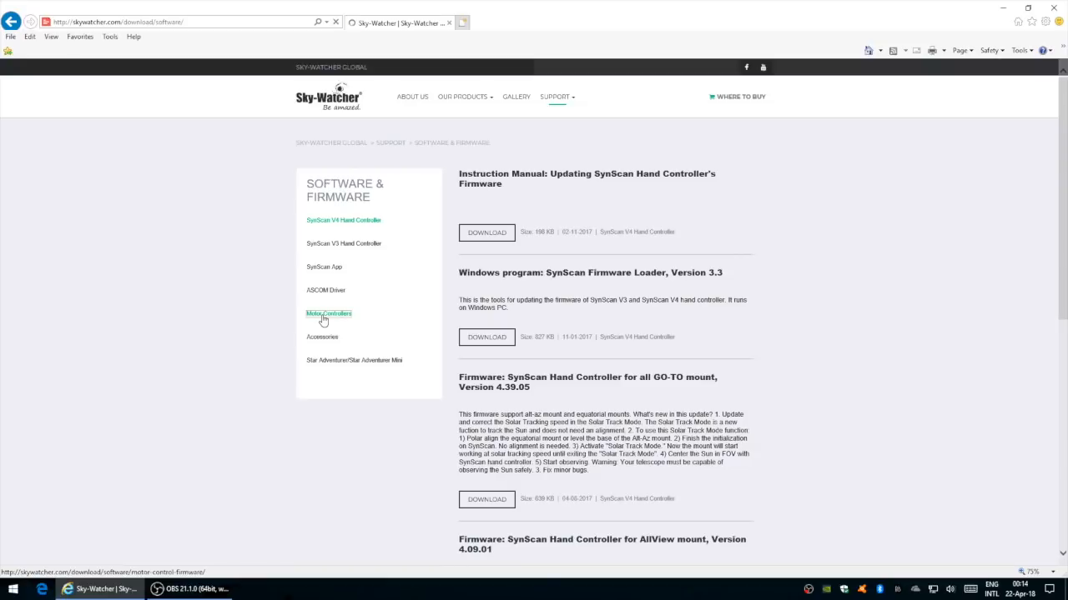
click(328, 313)
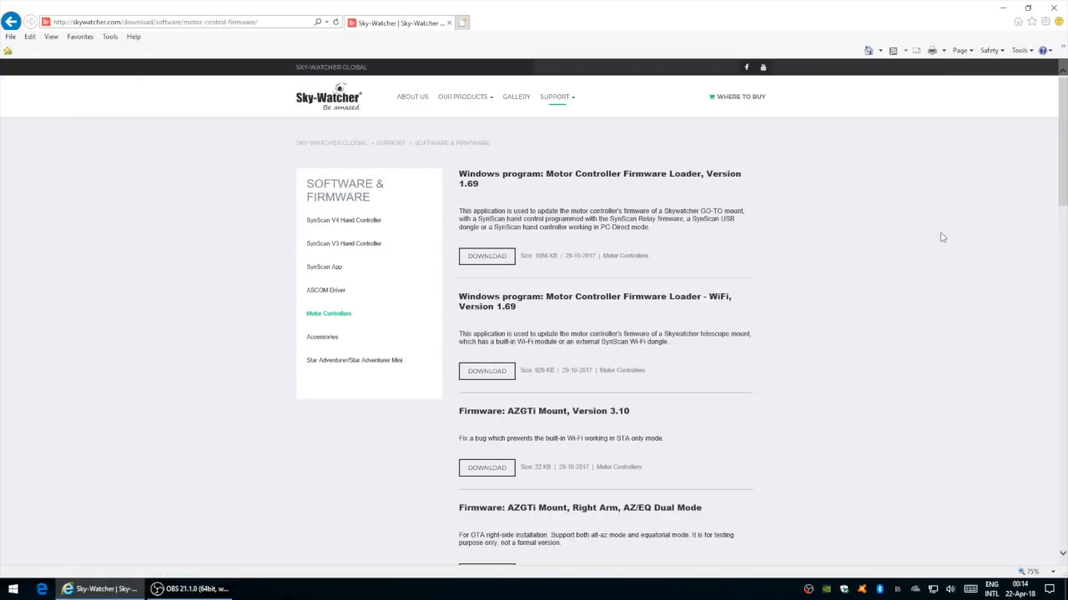
scroll(down, 3)
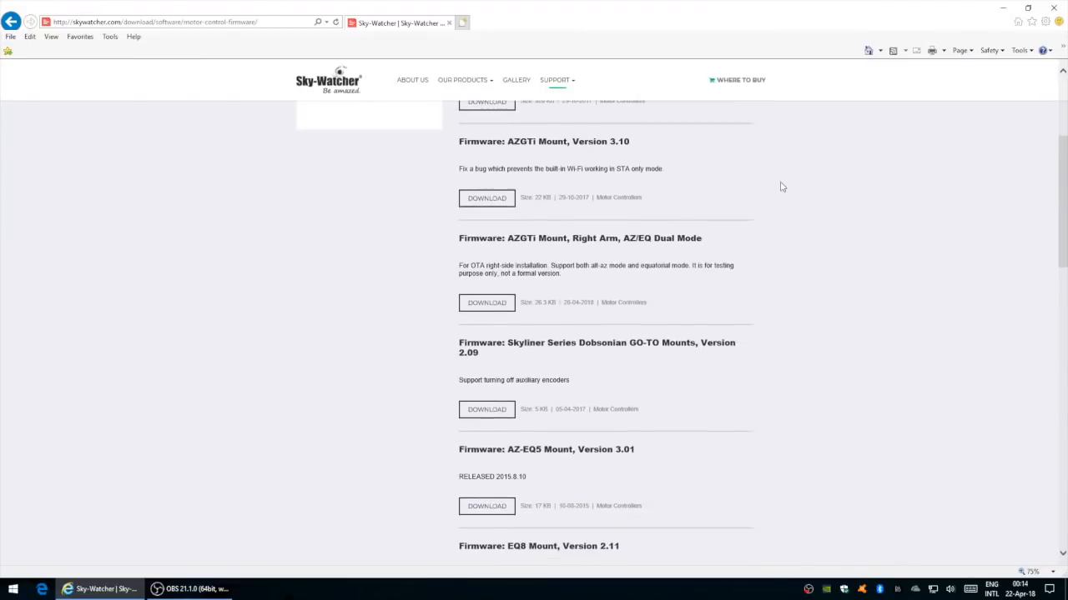
scroll(up, 3)
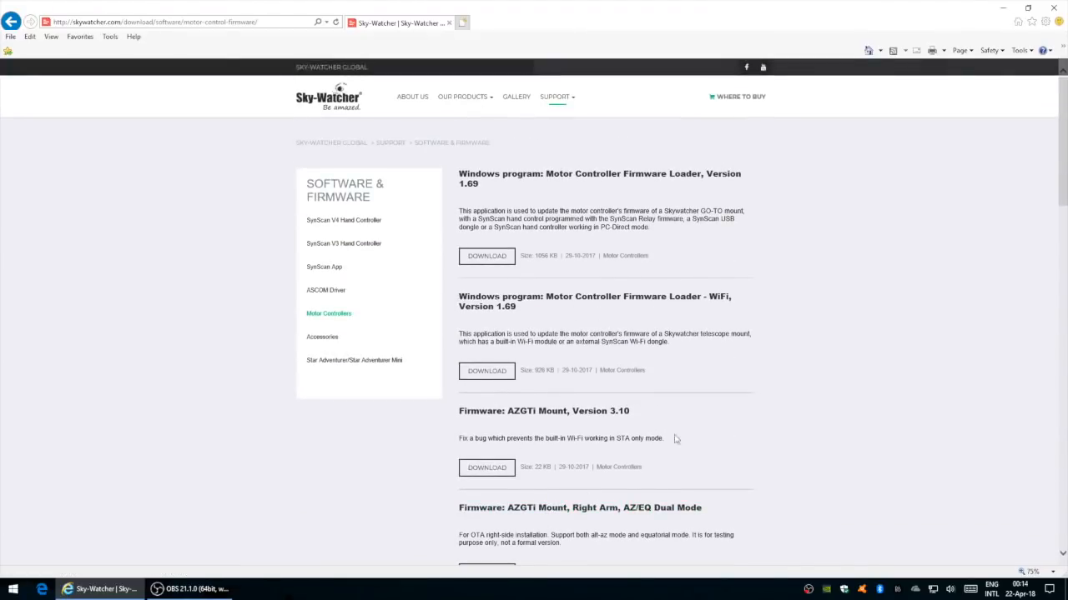
scroll(down, 3)
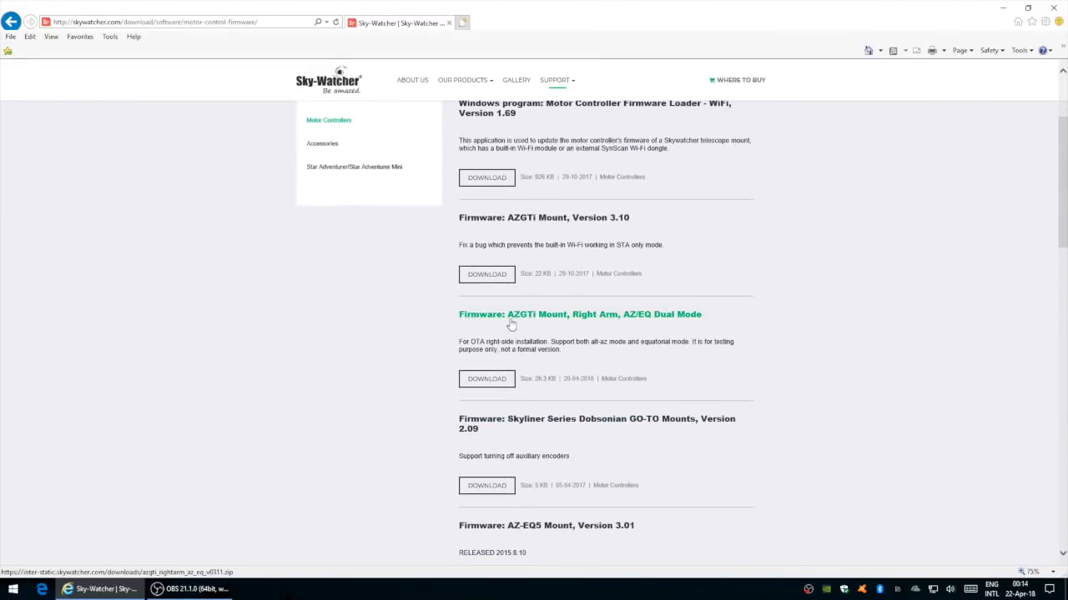
mouse_move(617, 318)
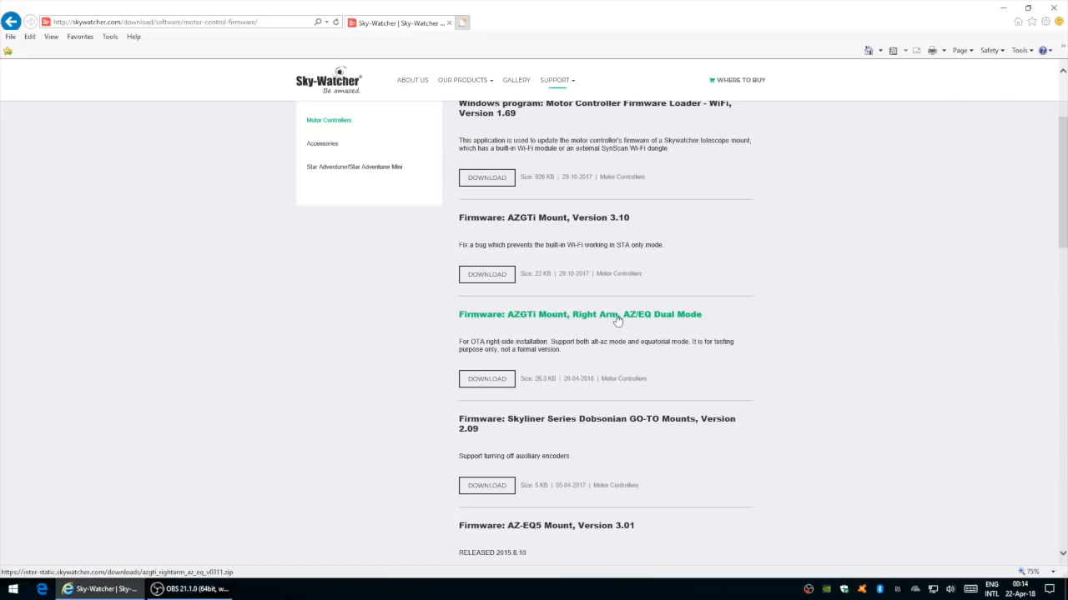
mouse_move(700, 317)
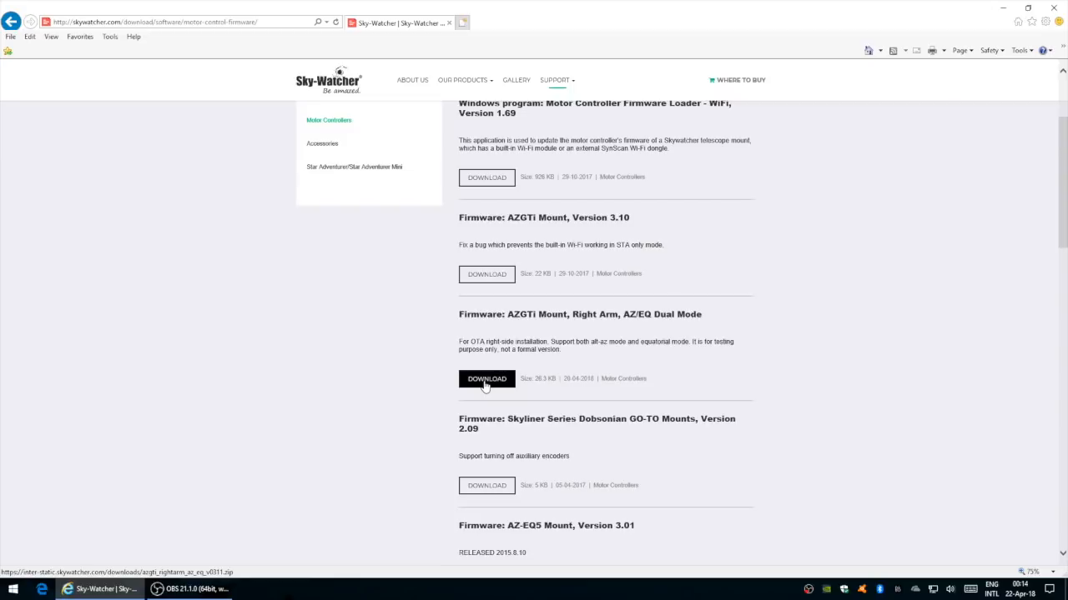
- Download azgti_rightarm_az_eq_v0311.zip and save it to the Desktop
click(486, 378)
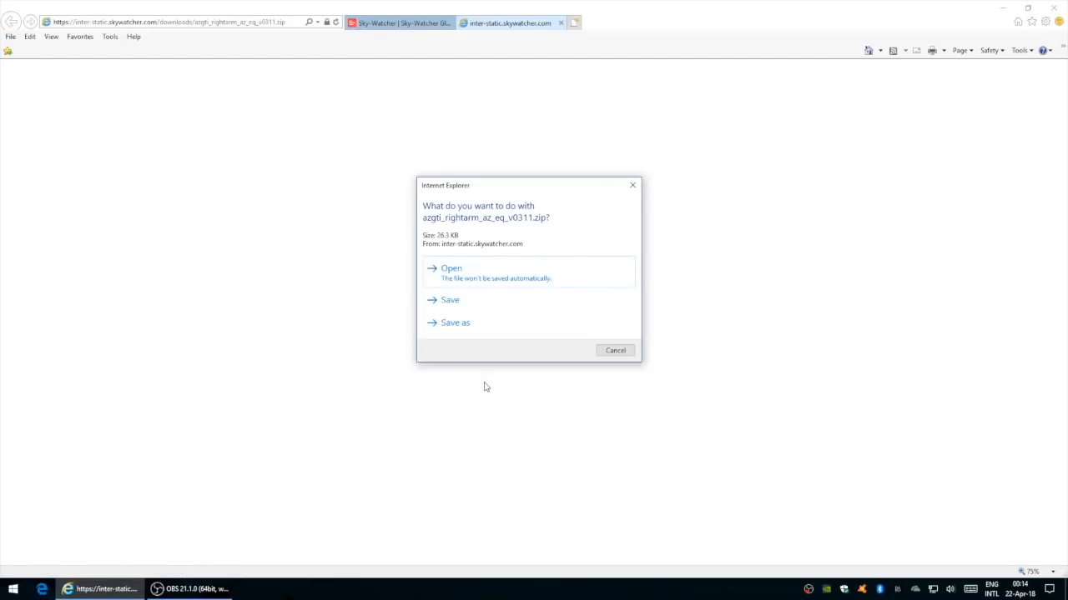
click(455, 323)
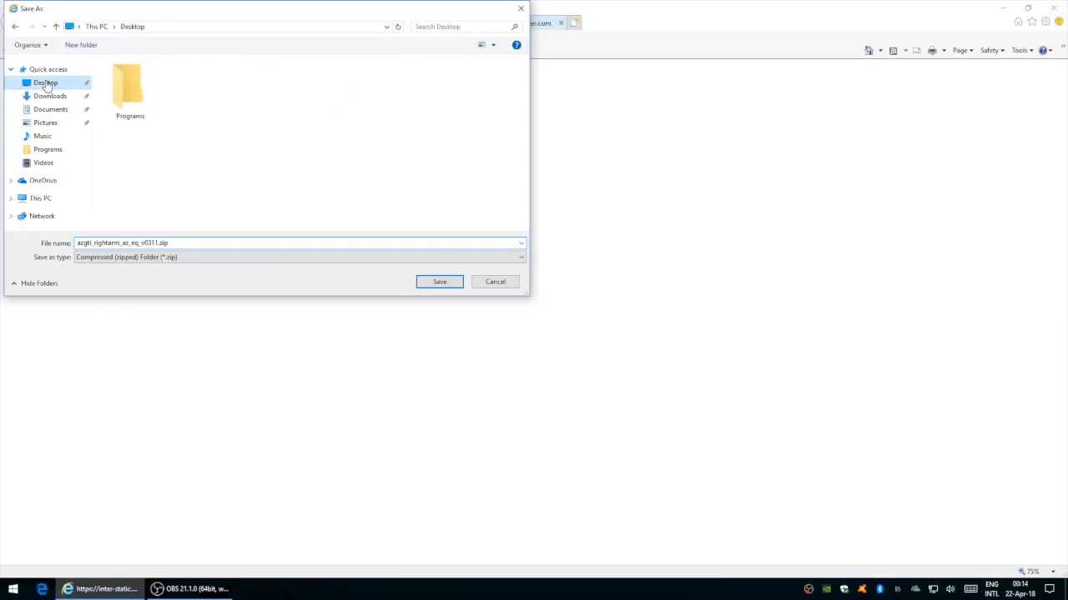
click(439, 281)
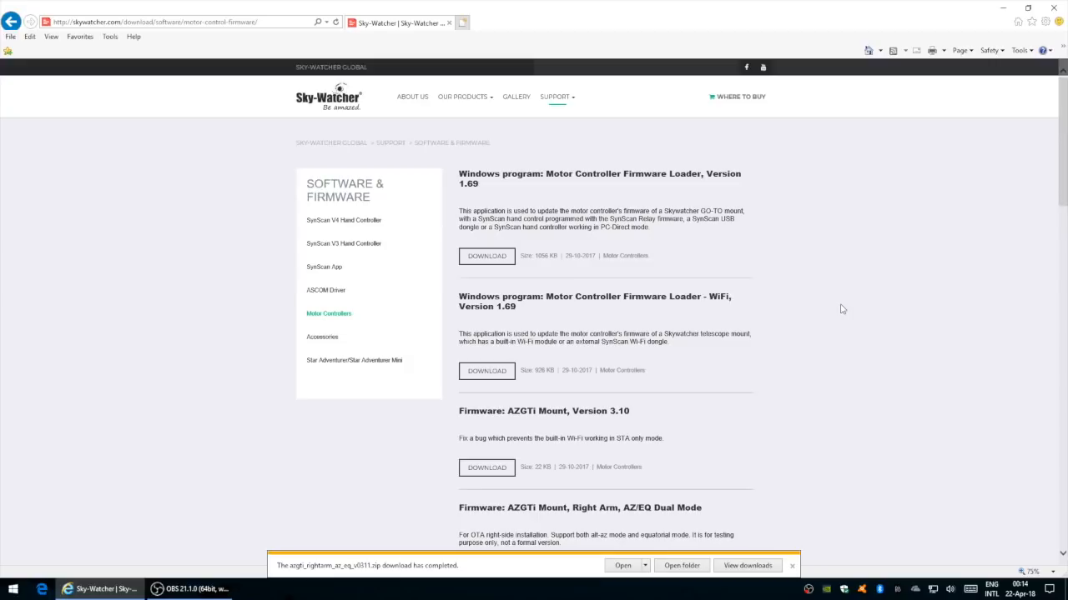
mouse_move(522, 301)
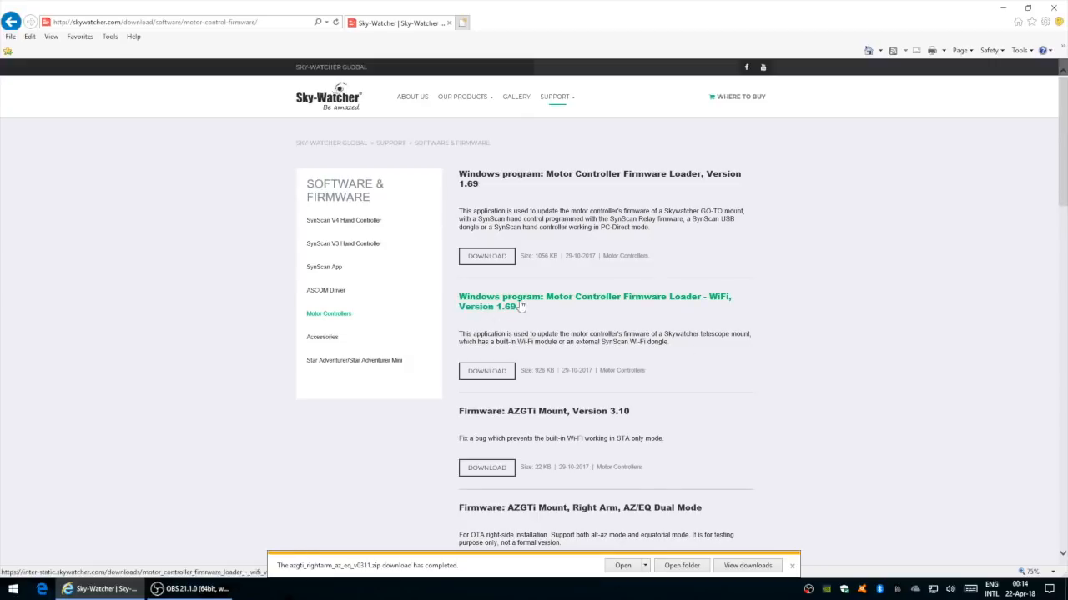
mouse_move(605, 304)
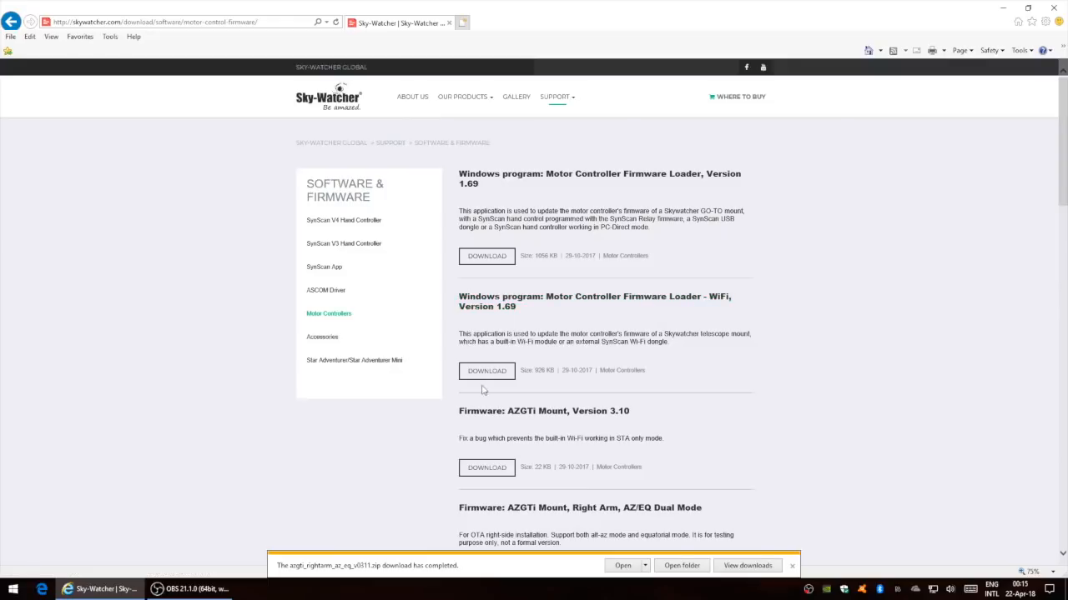
mouse_move(329, 315)
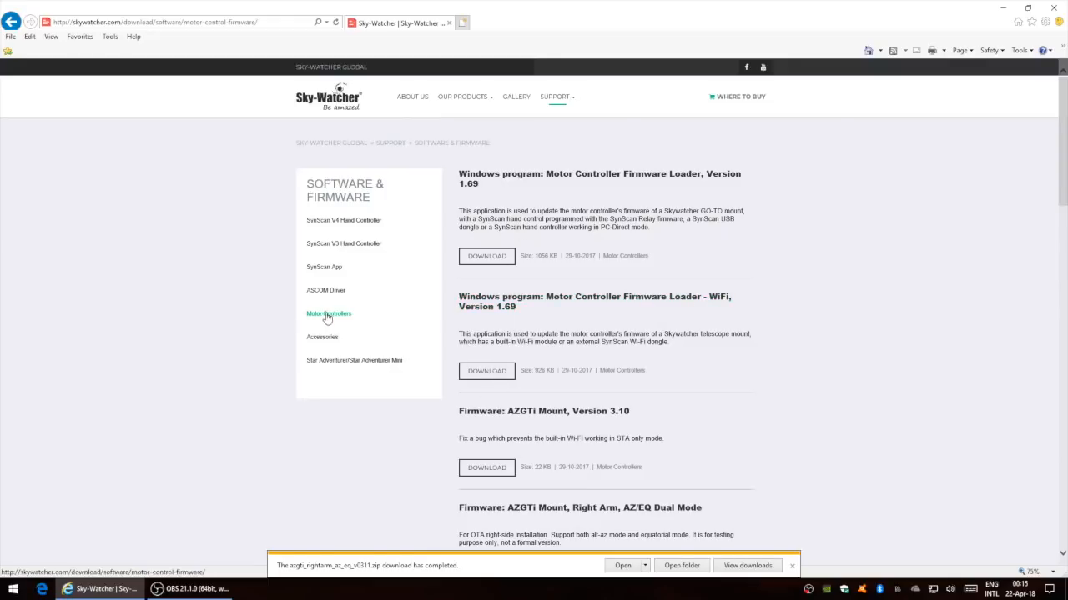
mouse_move(375, 319)
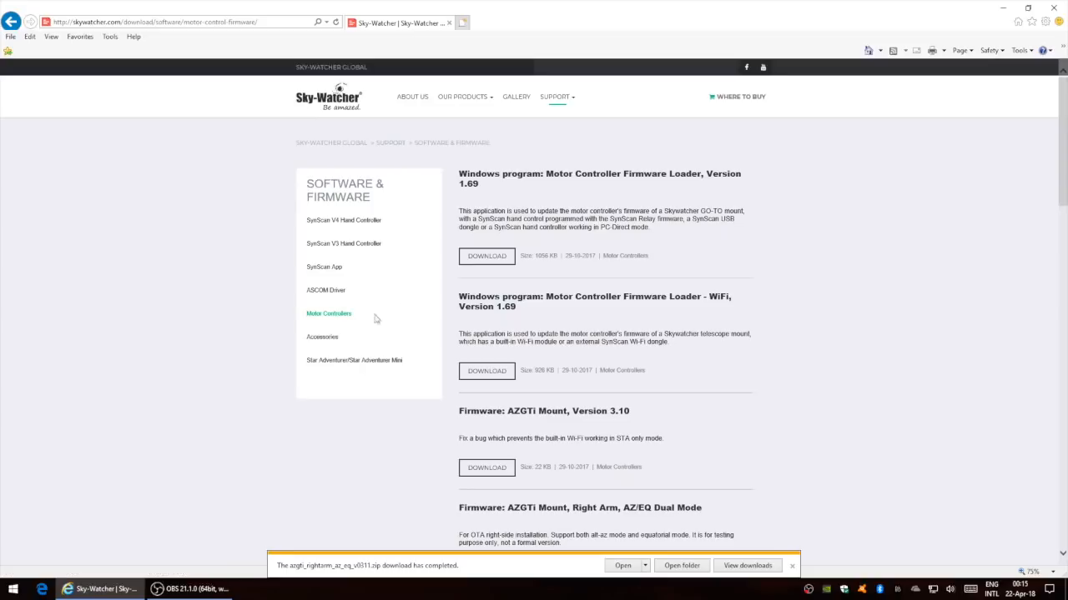
mouse_move(496, 301)
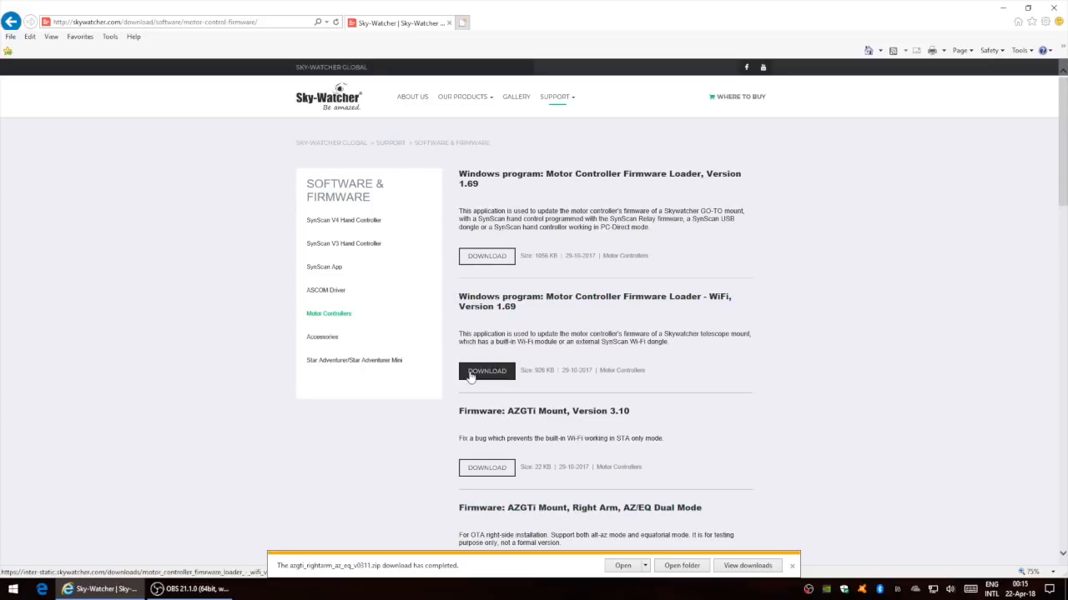
- Save the Motor Controller Firmware Loader - WiFi 1.69 zip to the Desktop
click(486, 370)
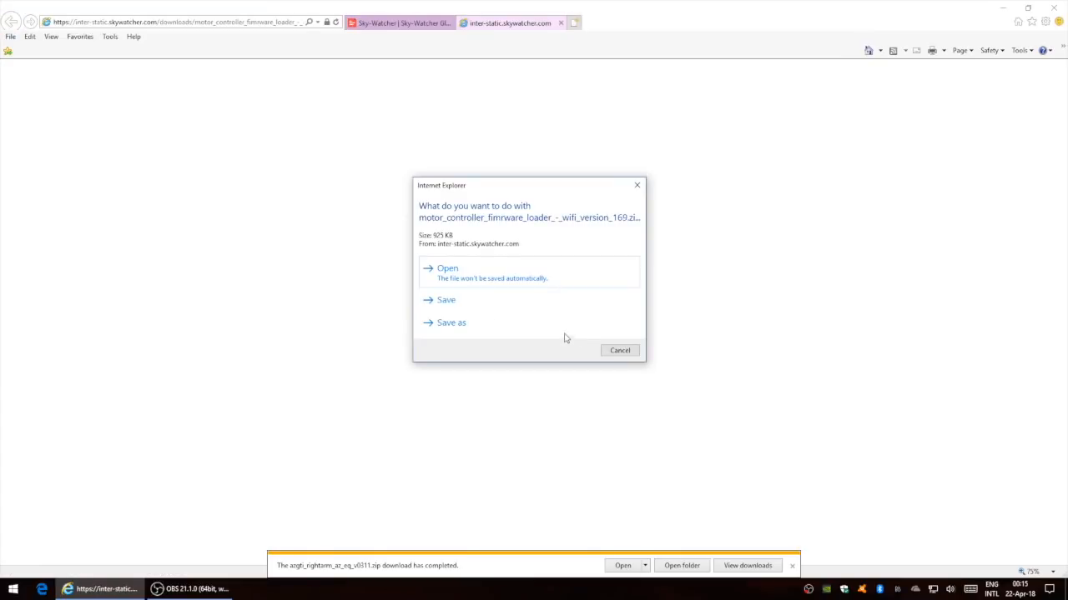
click(452, 323)
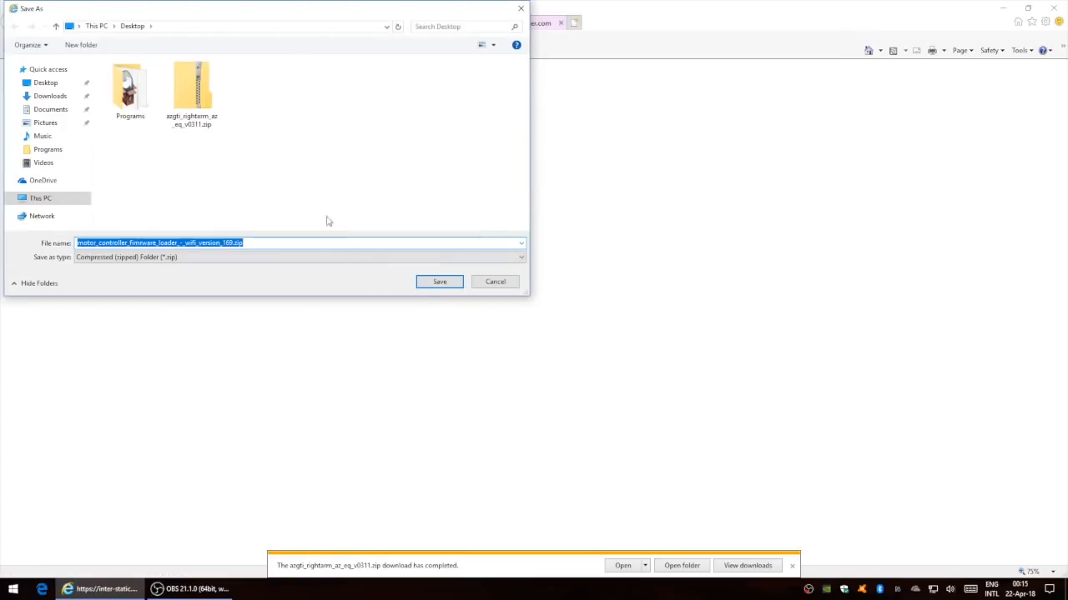
click(440, 281)
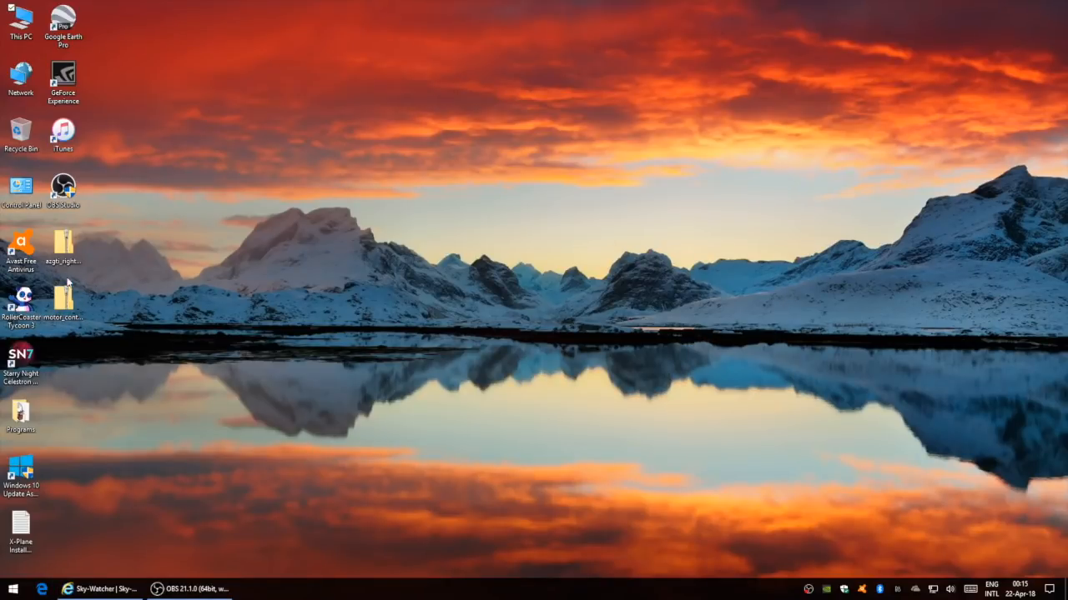
- Tick Unblock in the firmware zip's Properties and apply the change
click(63, 242)
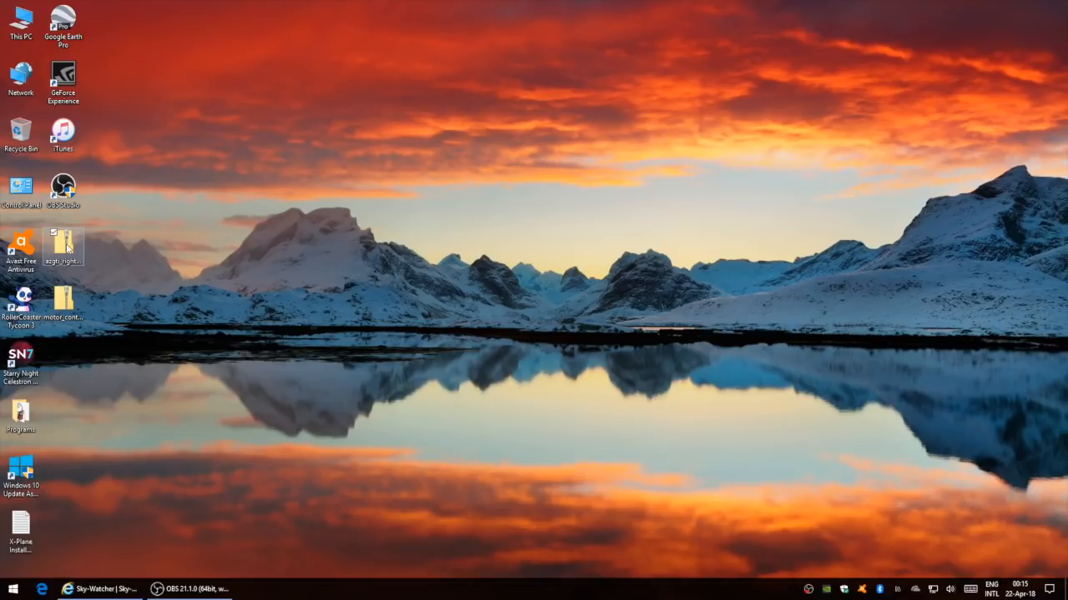
right_click(63, 242)
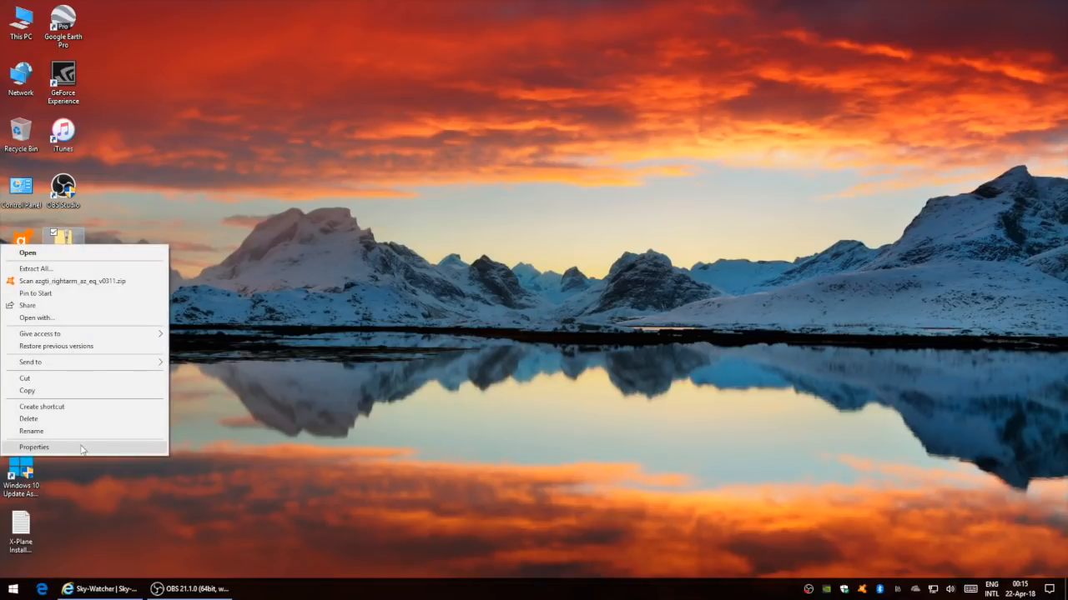
click(35, 447)
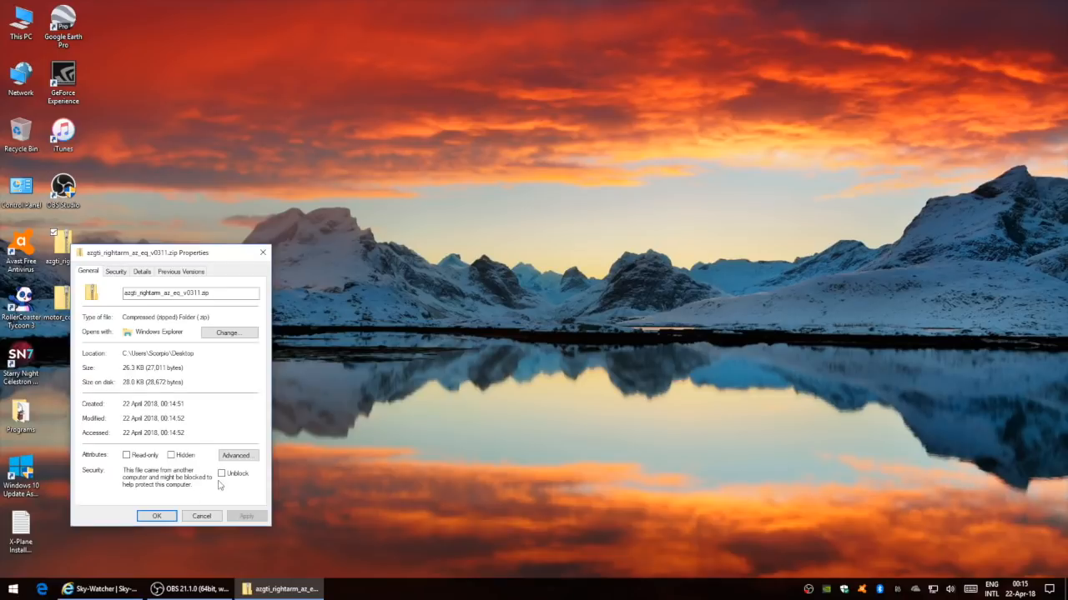
click(221, 473)
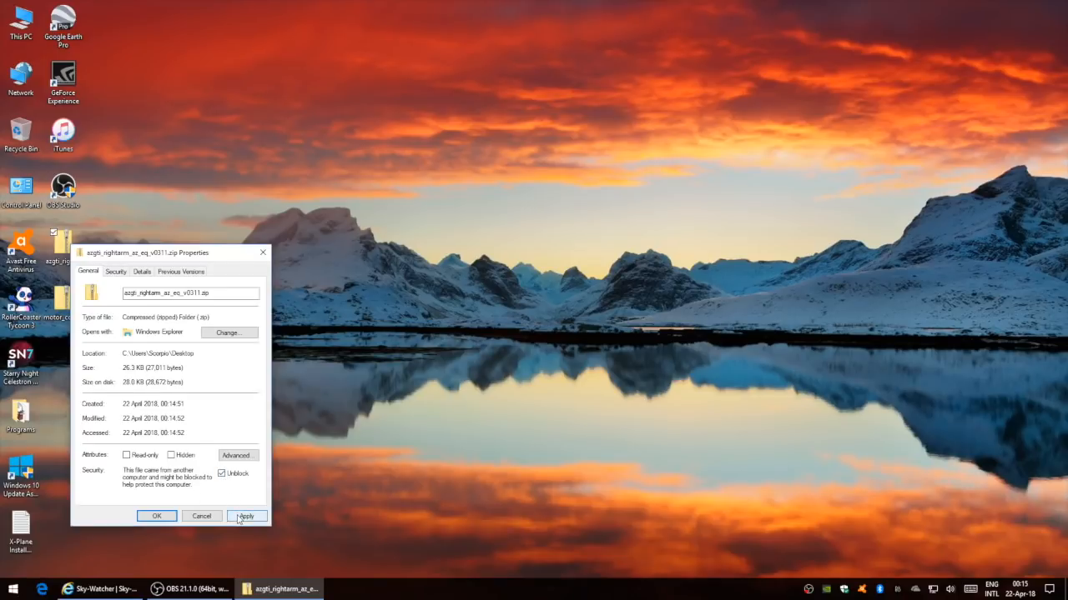
click(246, 517)
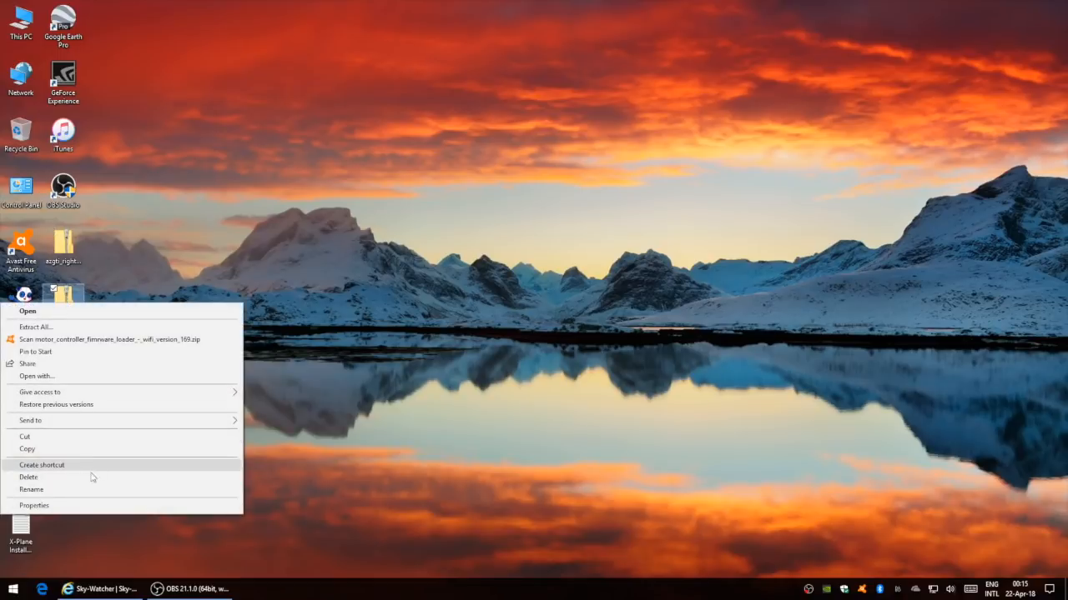
click(33, 505)
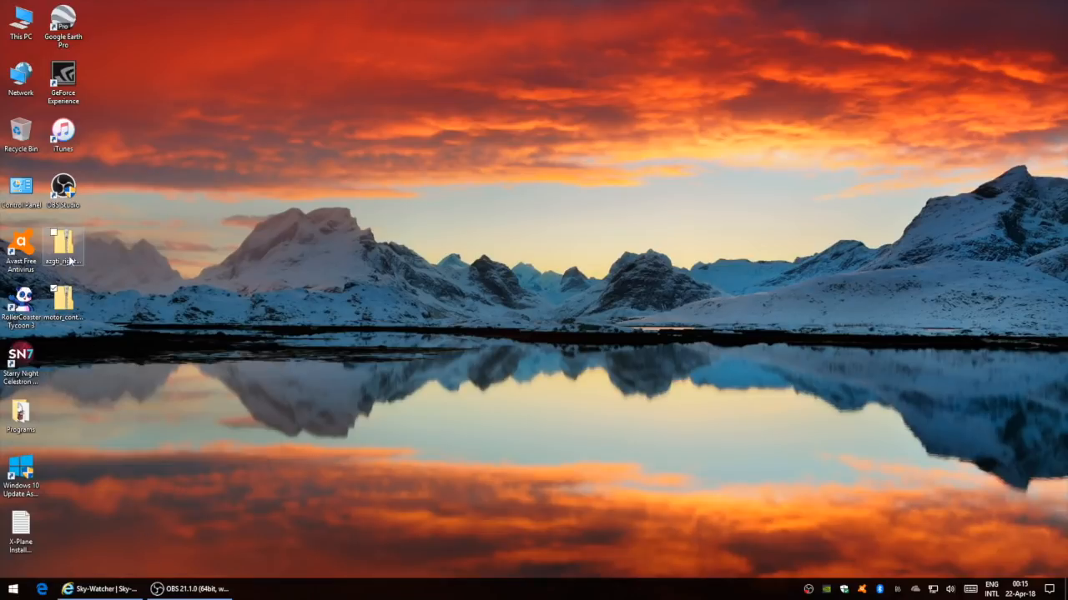
- Extract the azgti_rightarm_az_eq_v0311 firmware zip and the loader zip into Desktop folders
right_click(63, 242)
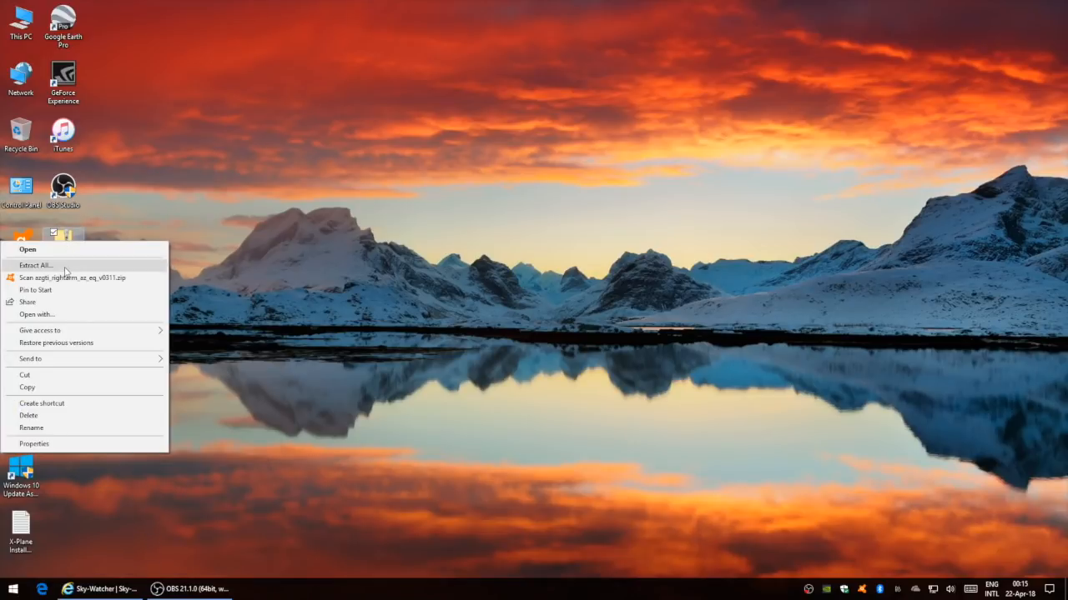
click(35, 265)
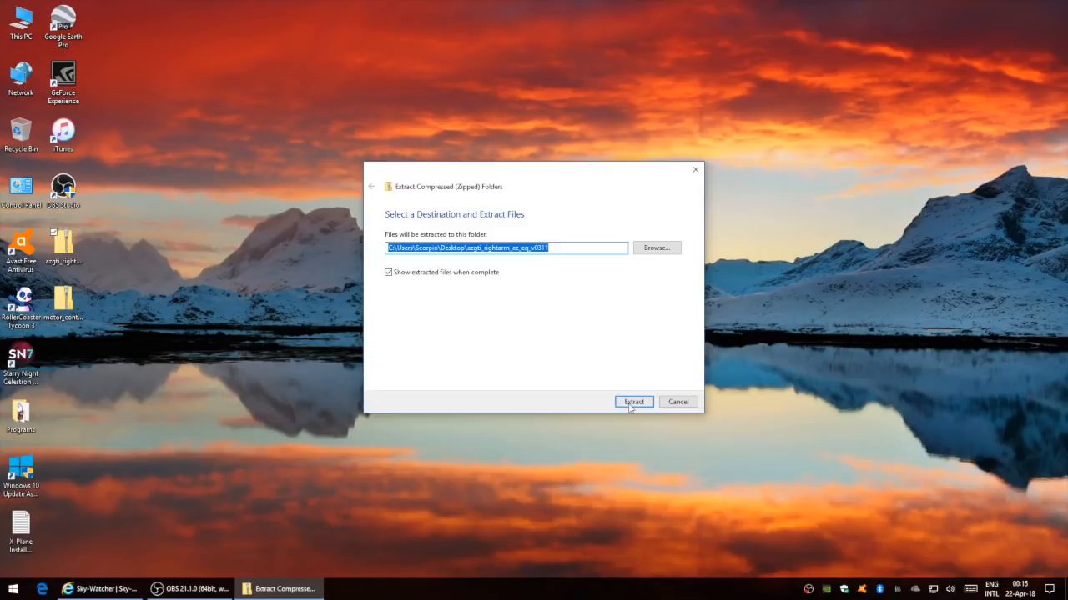
click(633, 401)
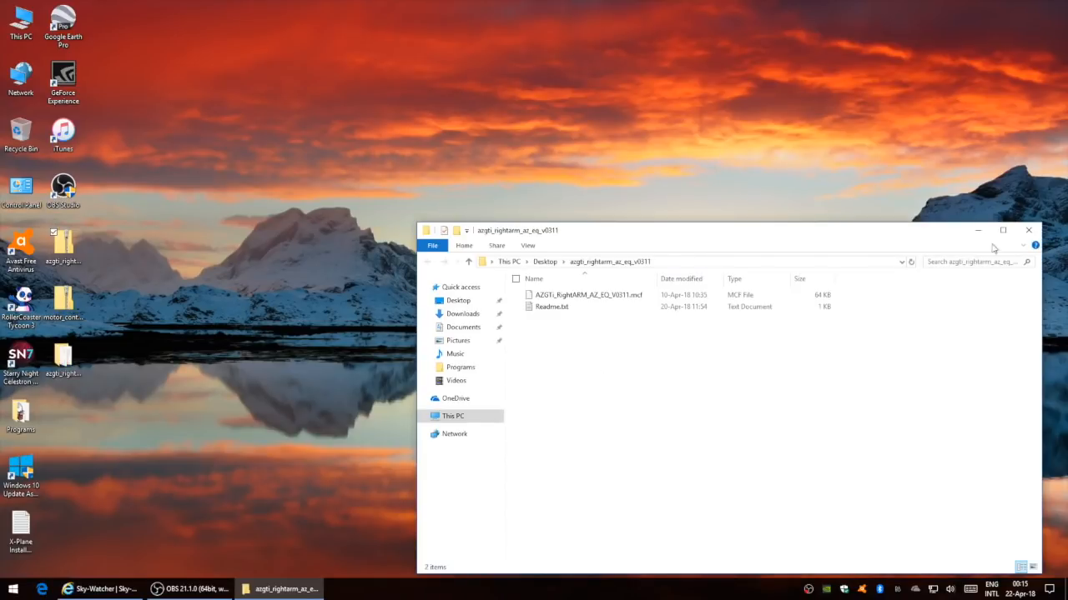
click(1027, 230)
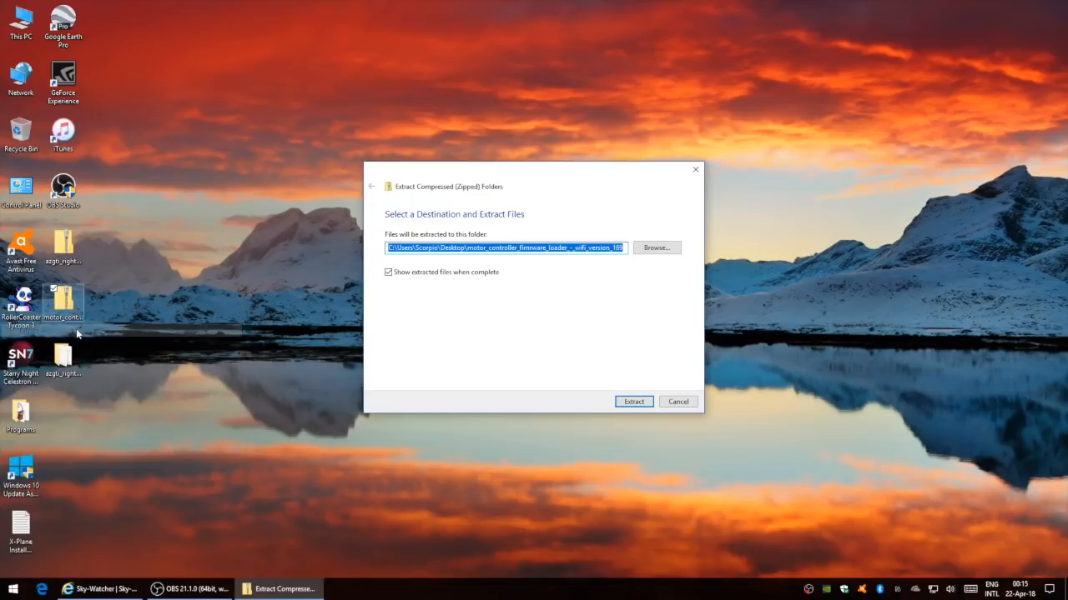
click(633, 402)
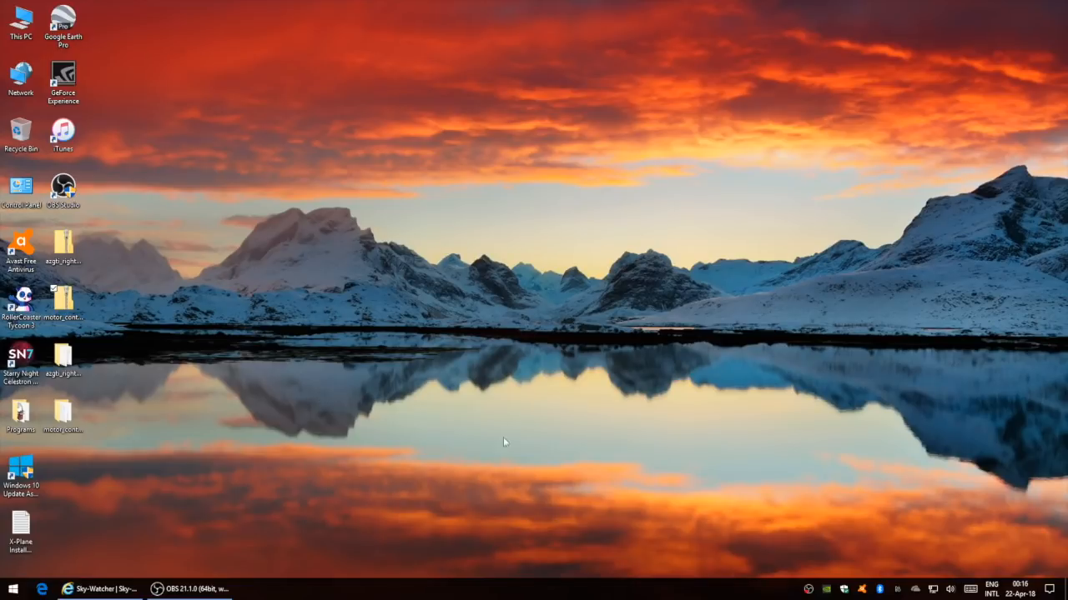
mouse_move(1005, 580)
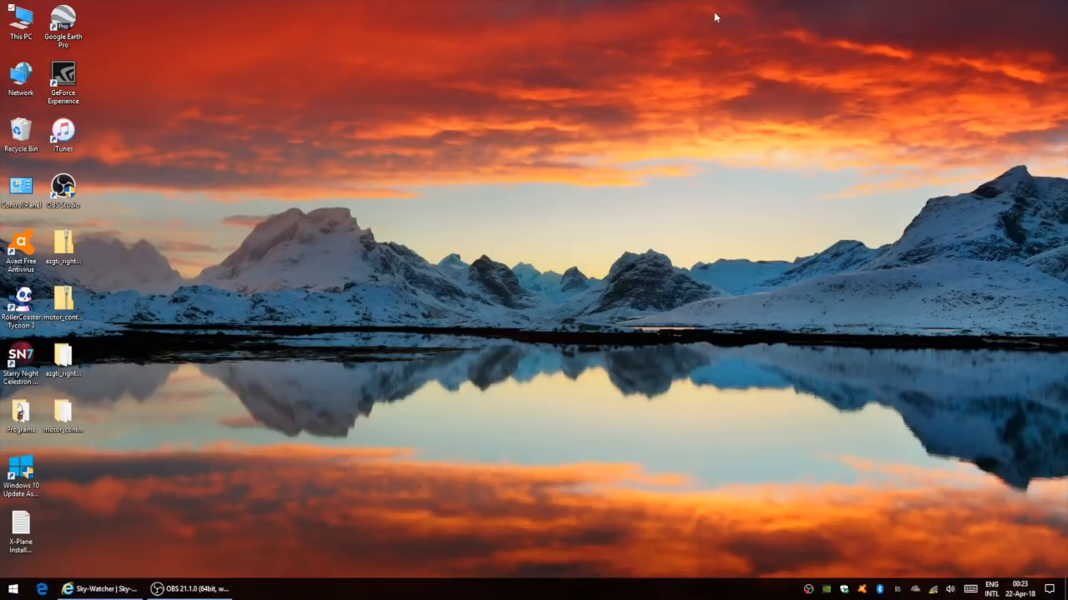
mouse_move(933, 589)
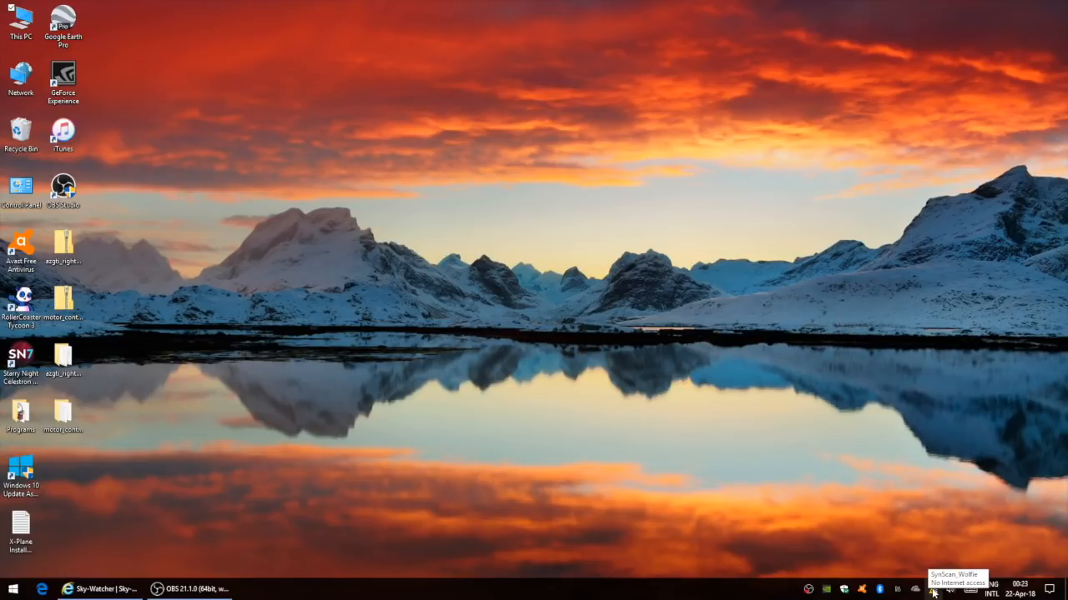
- Confirm the PC is joined to the SynScan_Wolfie Wi-Fi network, which has no internet access
click(933, 590)
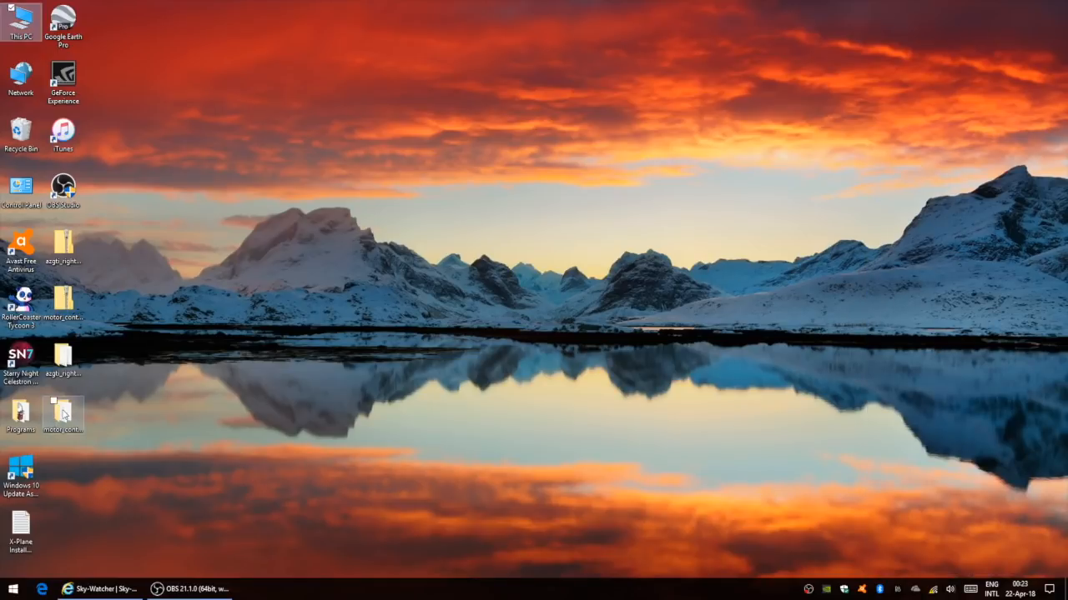
- Launch MCFirmwareLoader_WiFi.exe 1.69 from the loader folder and read motor controller version 3.11.A5
double_click(62, 409)
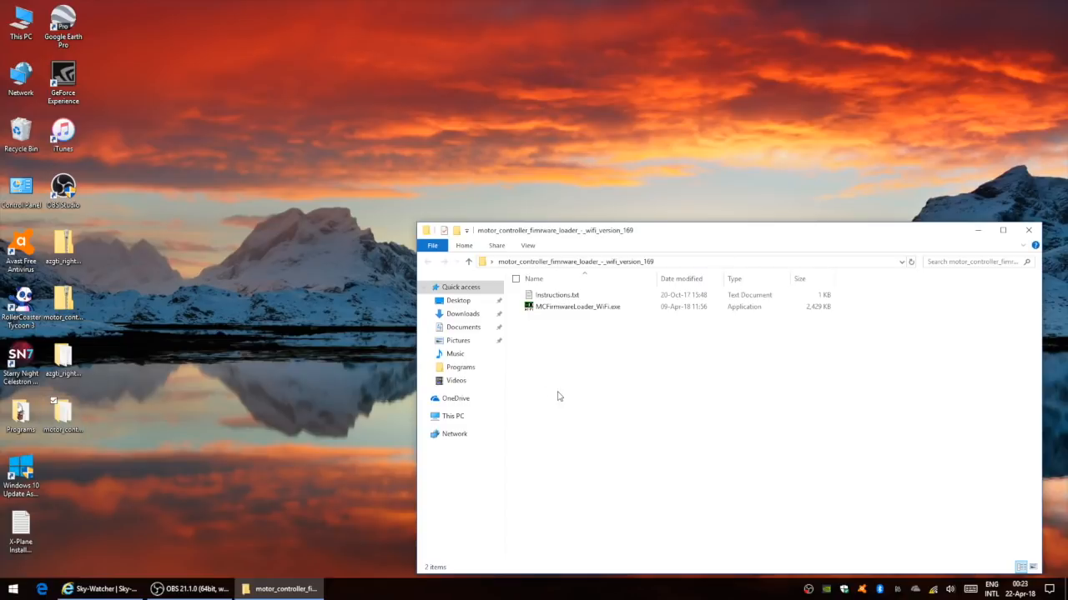
click(577, 306)
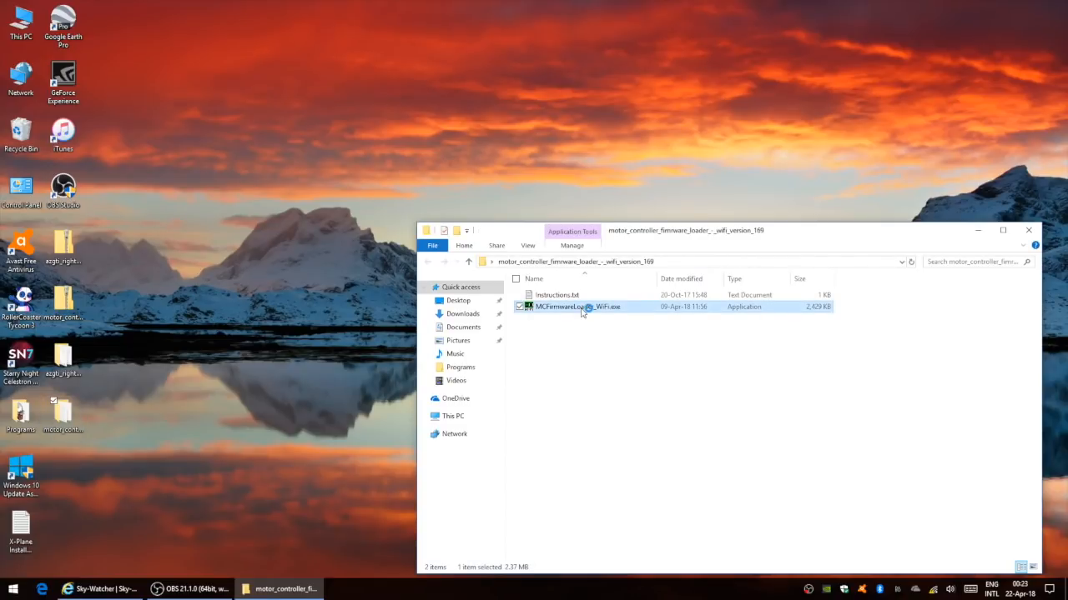
double_click(577, 307)
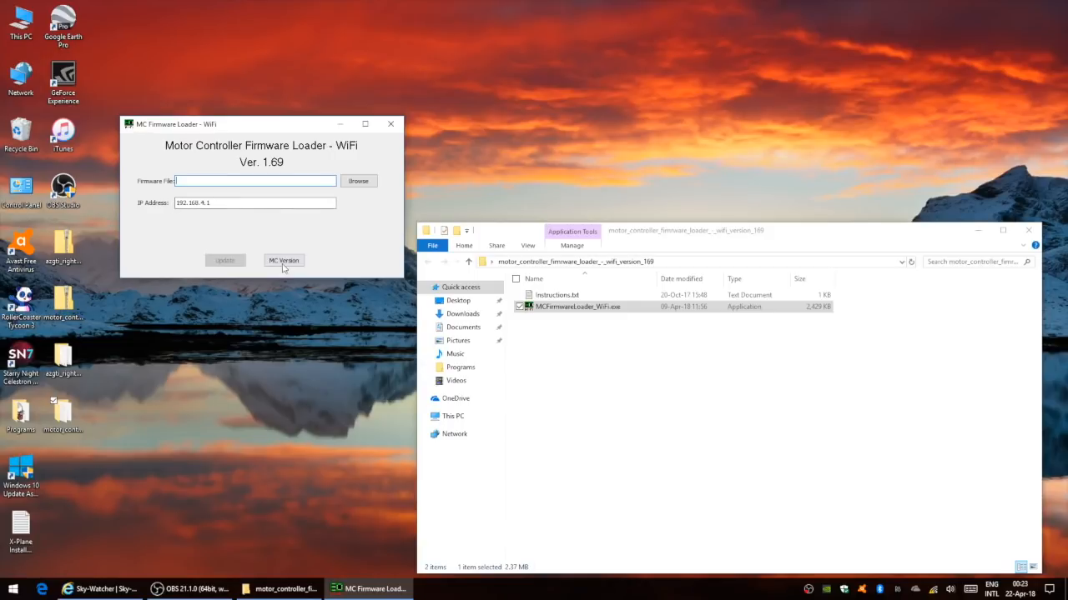
click(284, 260)
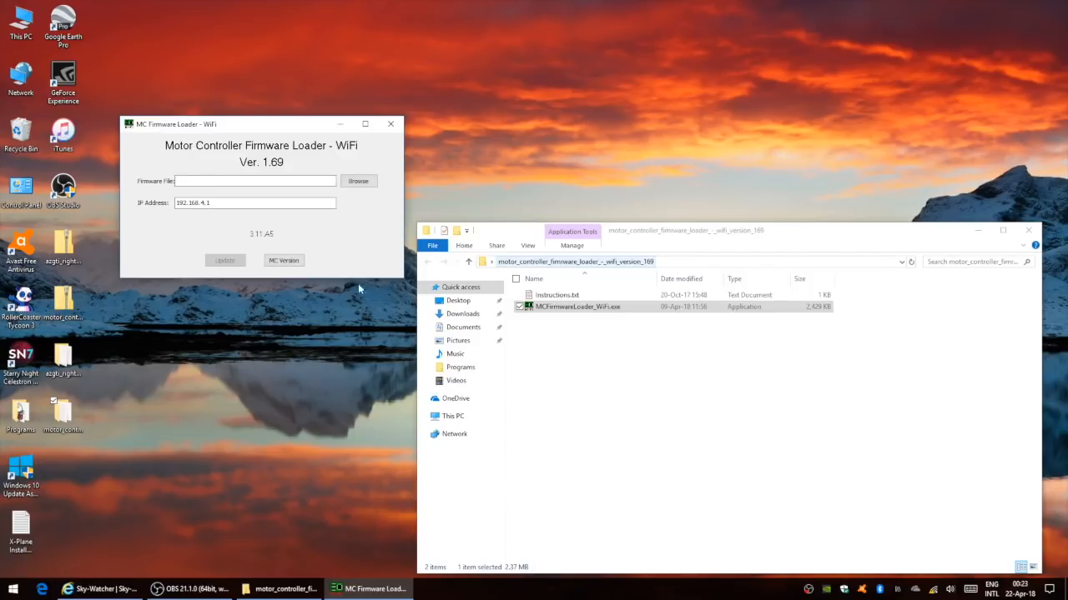
mouse_move(261, 243)
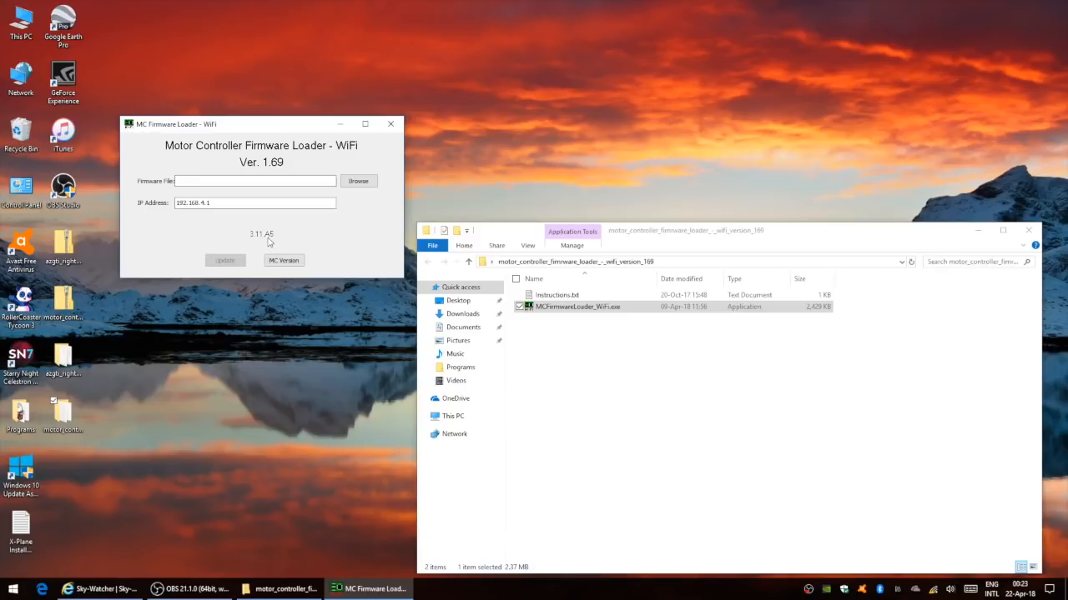
mouse_move(263, 242)
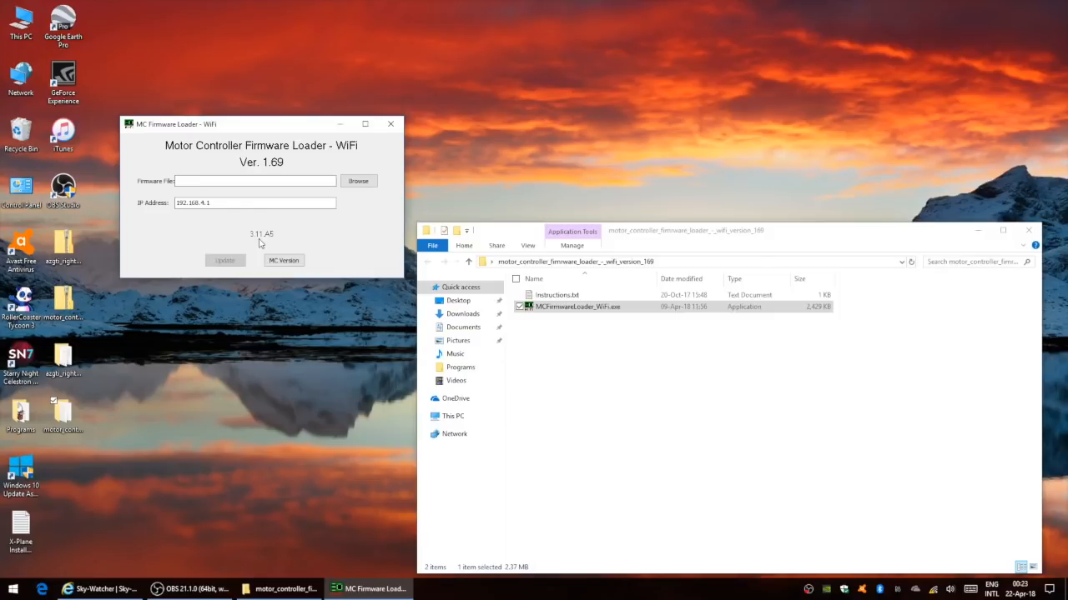
mouse_move(261, 243)
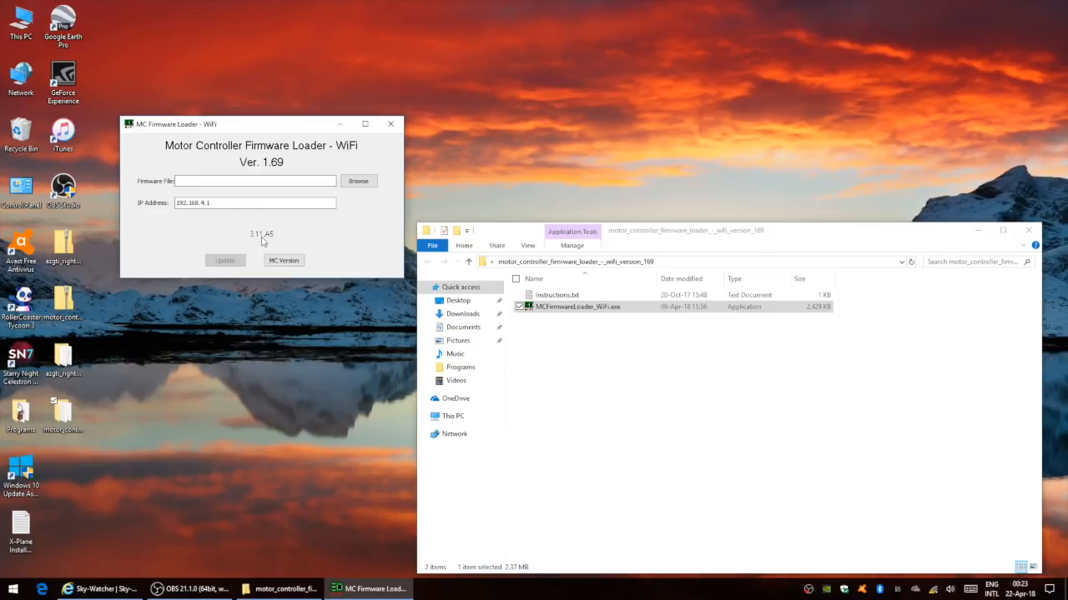
mouse_move(139, 164)
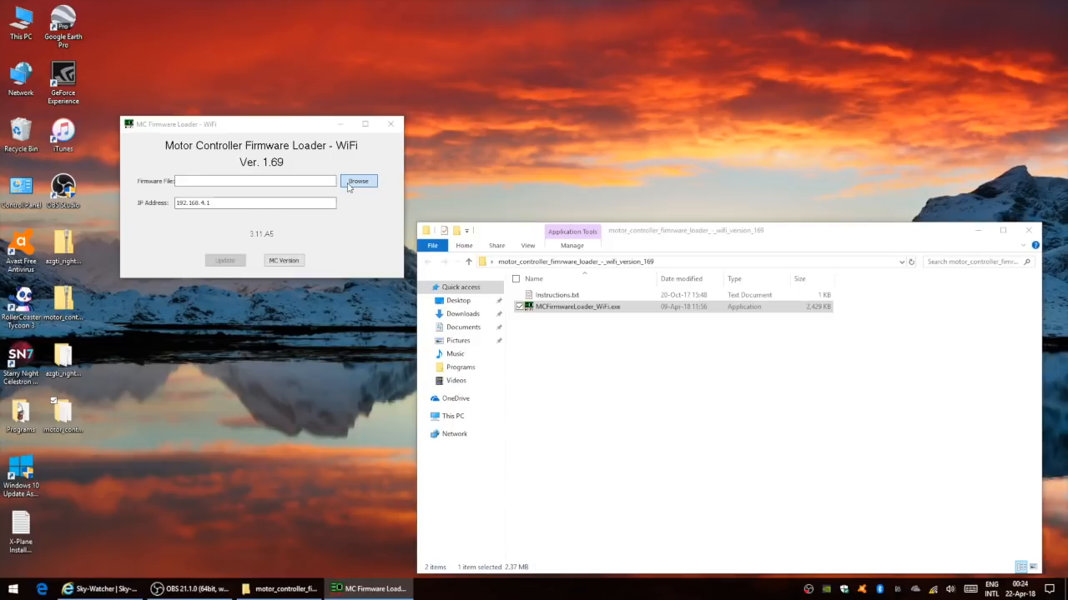
- Load AZGTi_RightARM_AZ_EQ_V0311.mcf from the desktop azgti_rightarm_az_eq_v0311 folder as firmware
click(358, 181)
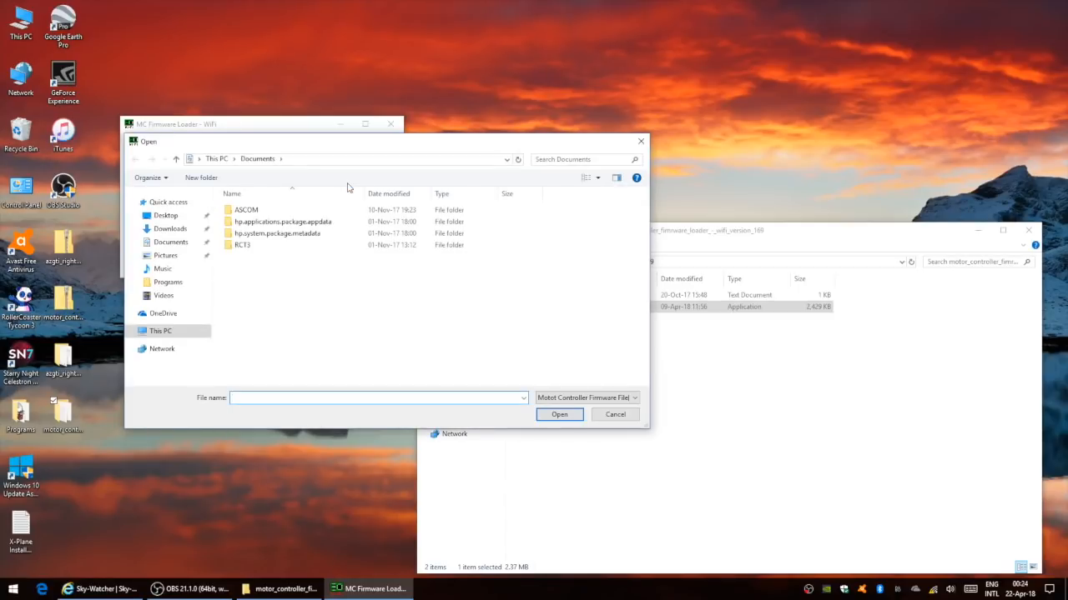
click(166, 215)
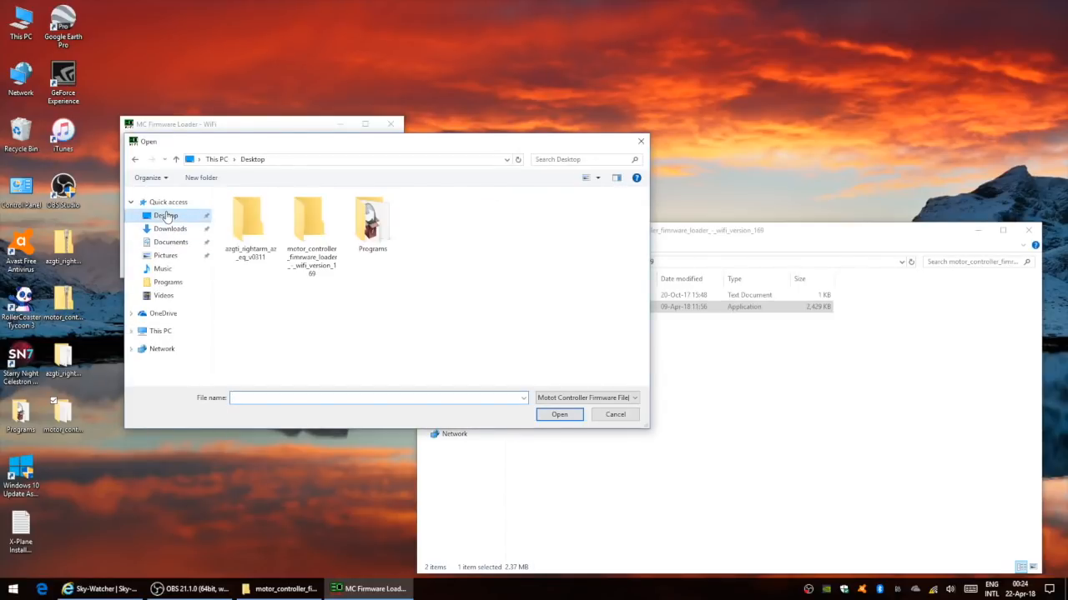
click(311, 219)
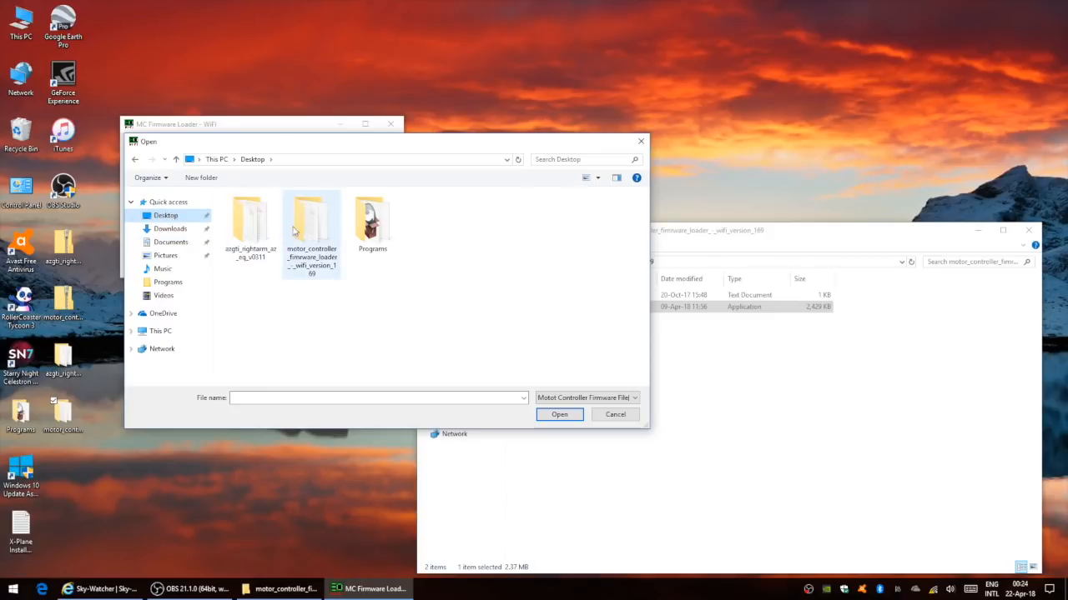
double_click(249, 217)
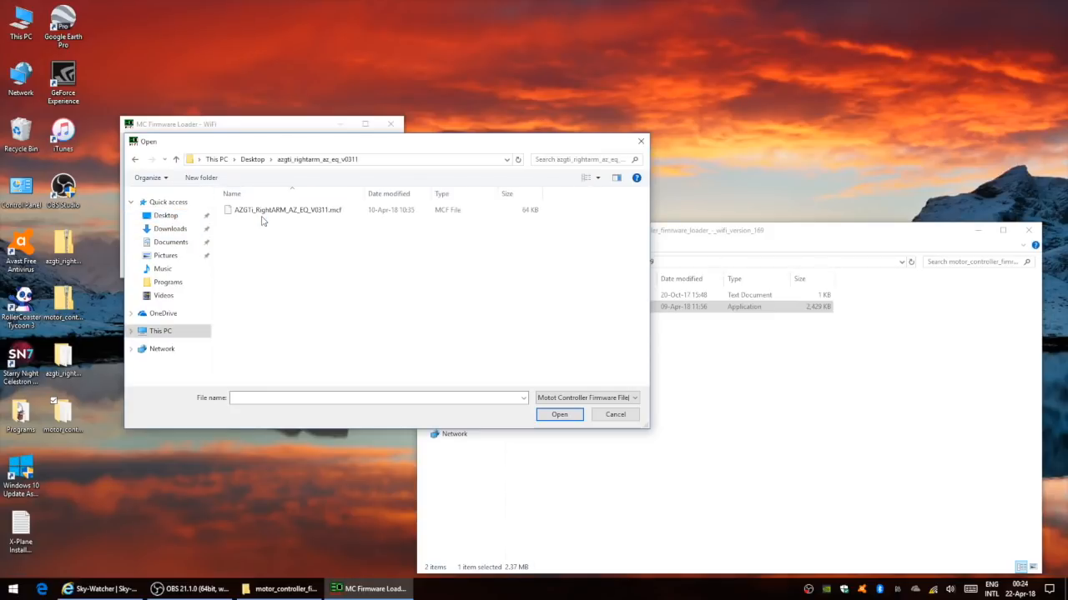
click(288, 209)
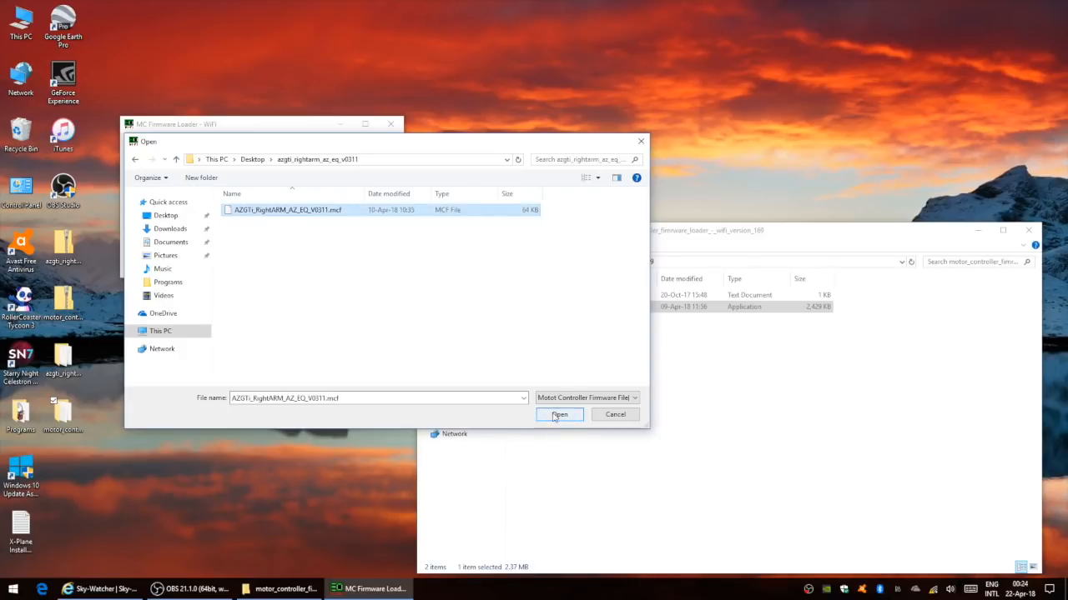
click(559, 415)
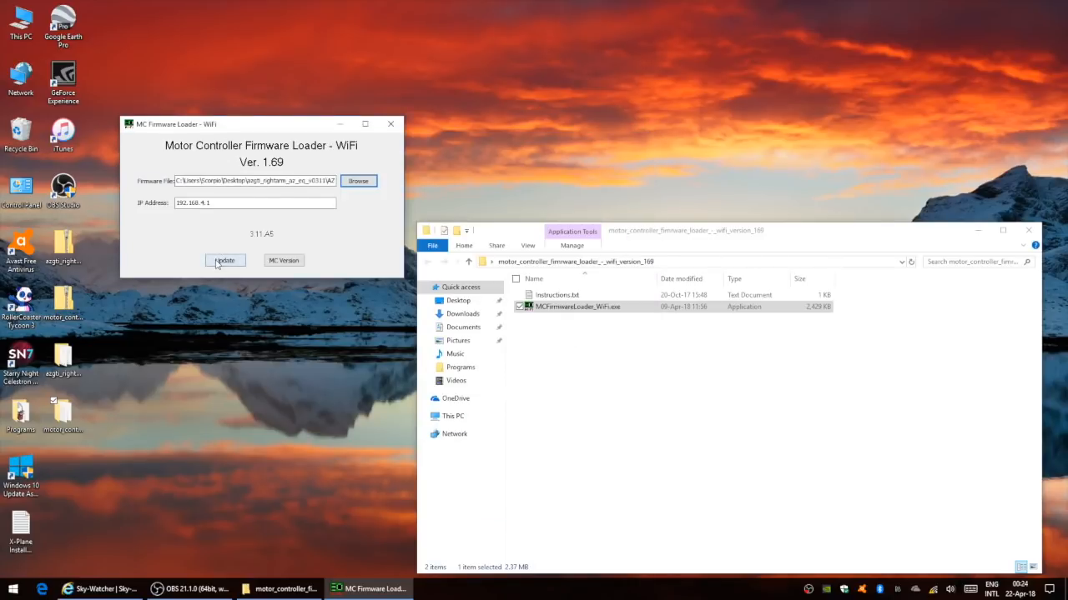
- Flash the right-arm firmware until Update Complete, then return to the Sky-Watcher downloads page
click(225, 260)
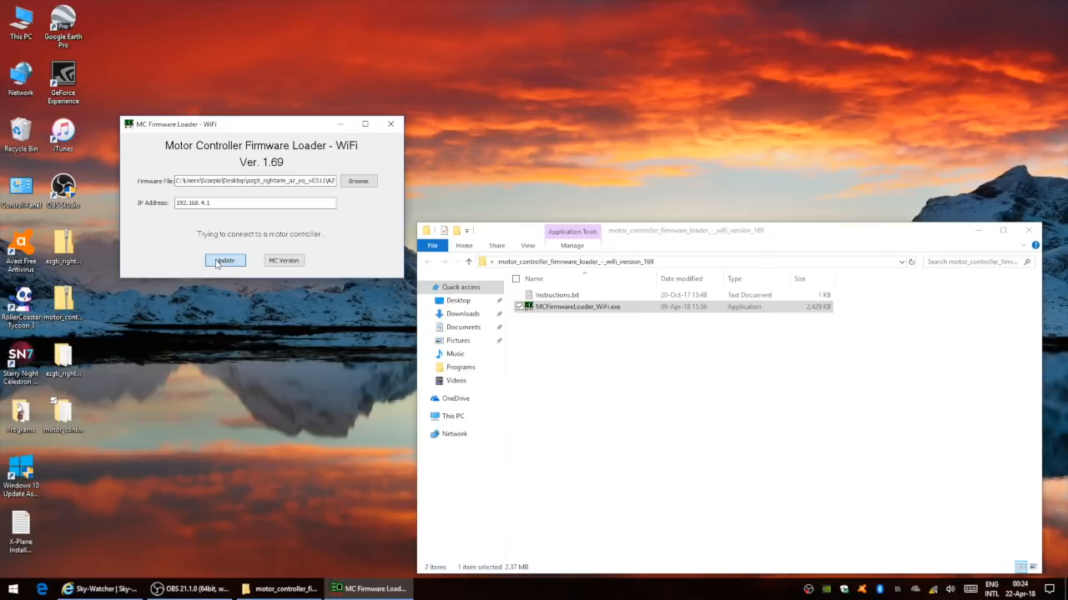
click(225, 260)
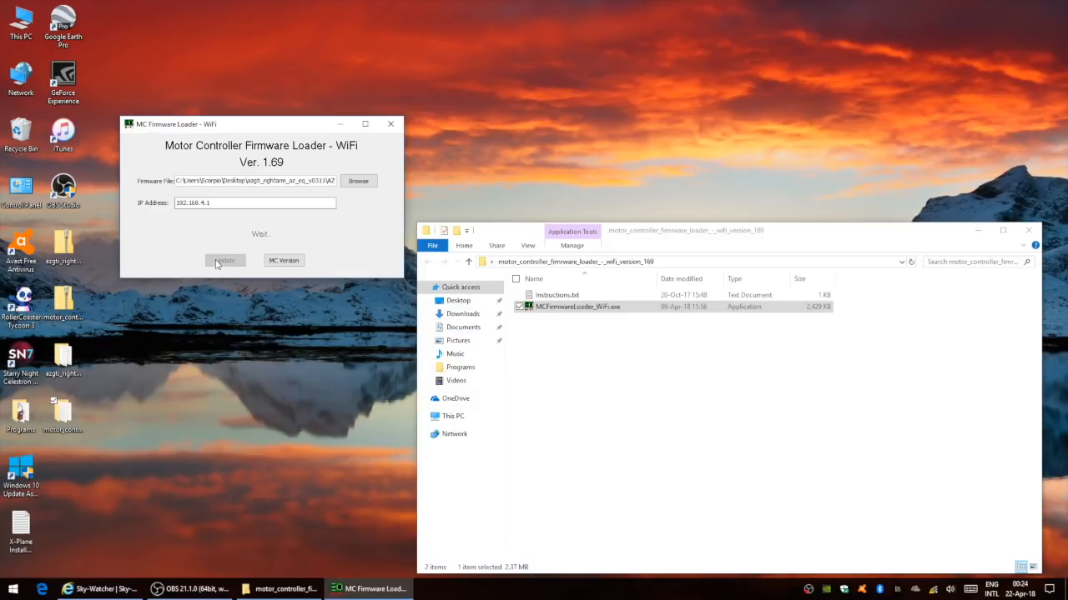
click(224, 261)
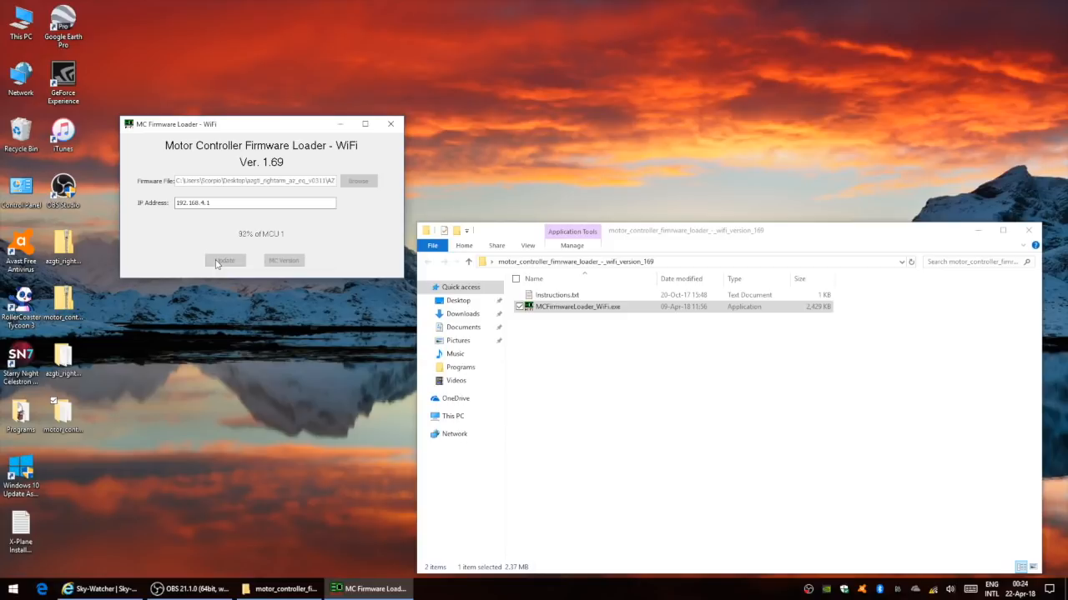
click(224, 260)
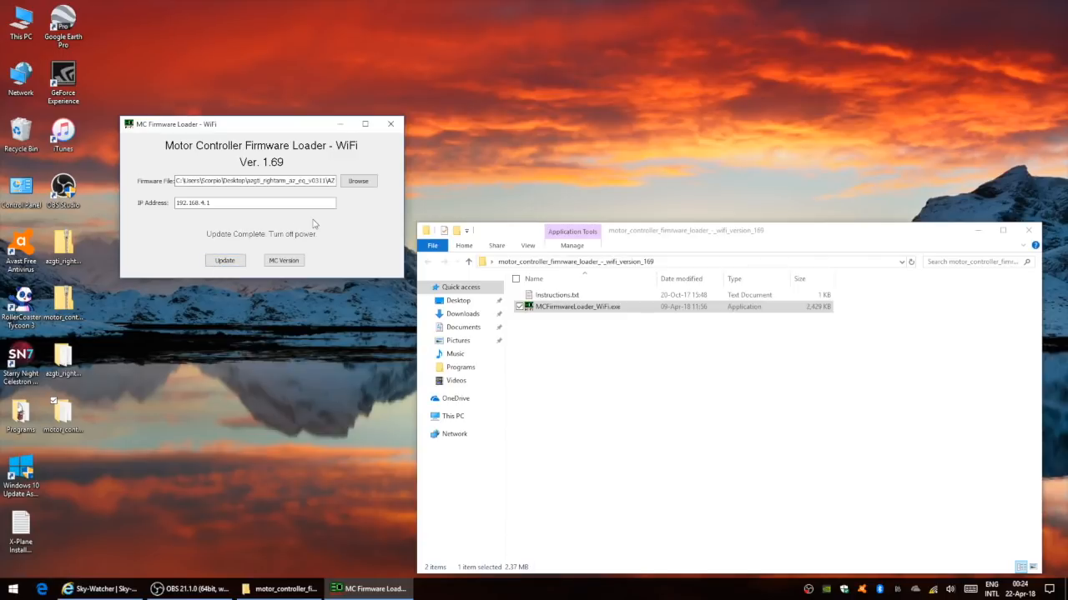
click(390, 124)
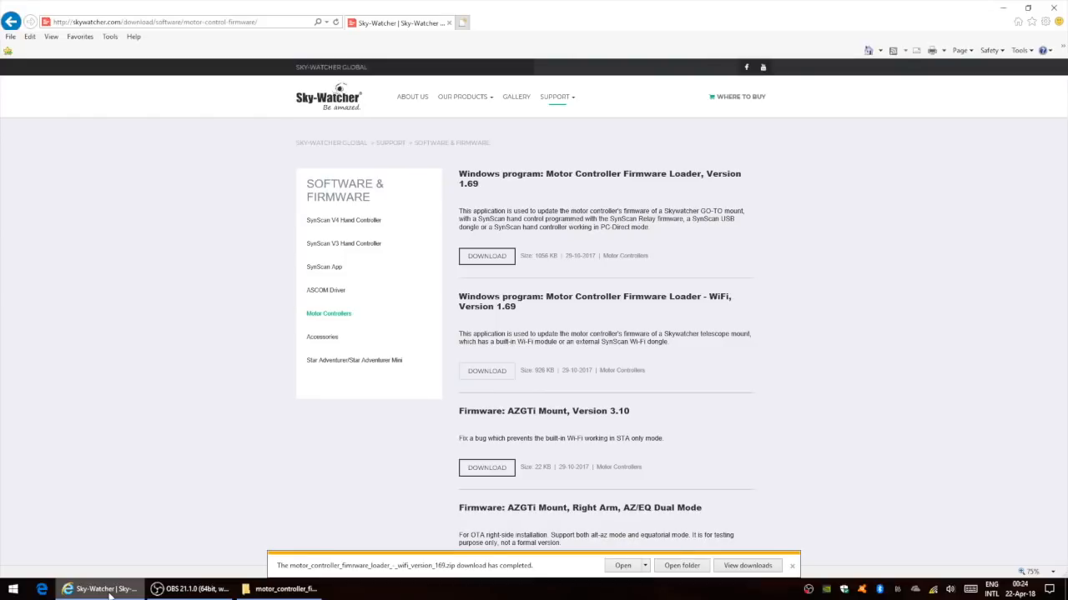
scroll(down, 3)
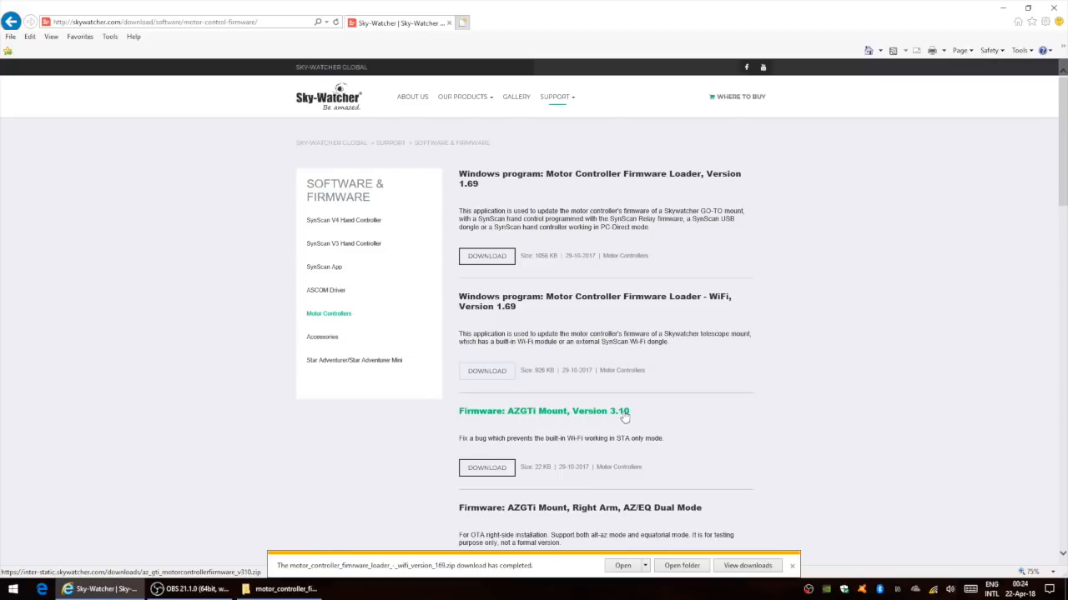
mouse_move(609, 420)
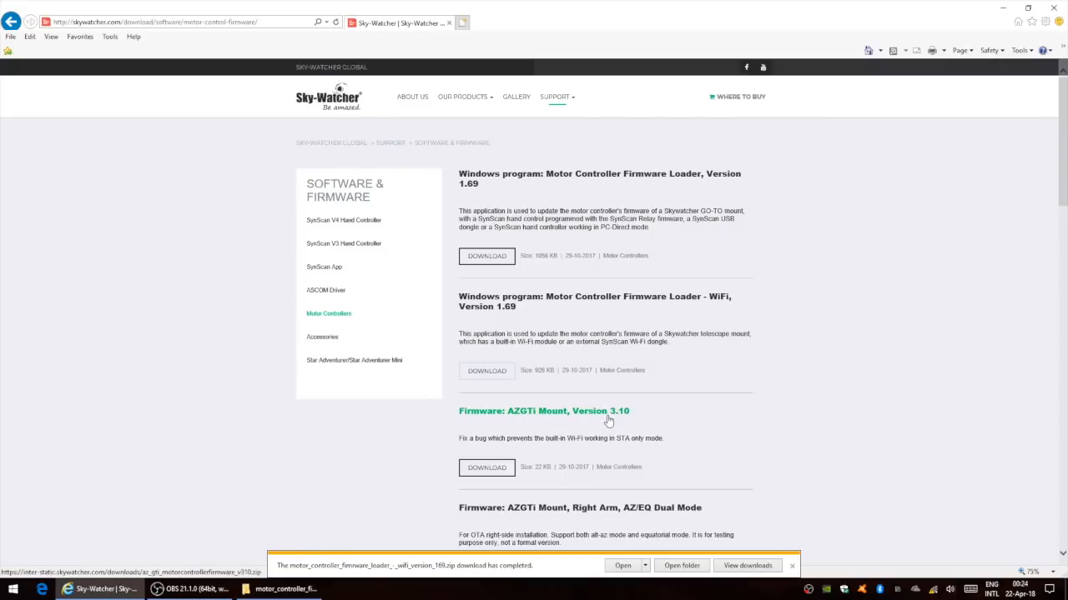
mouse_move(621, 403)
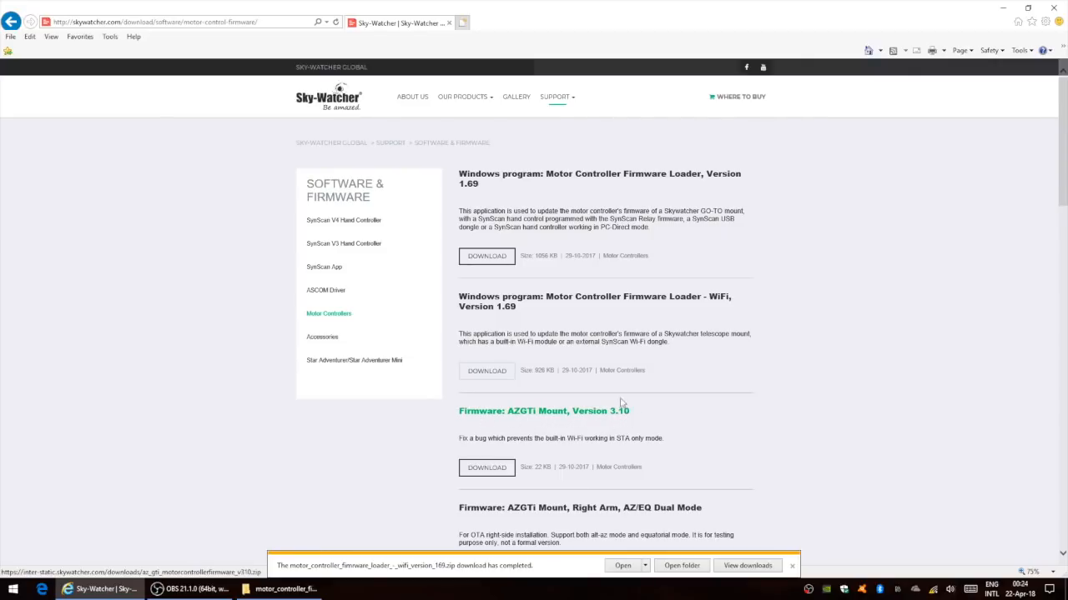